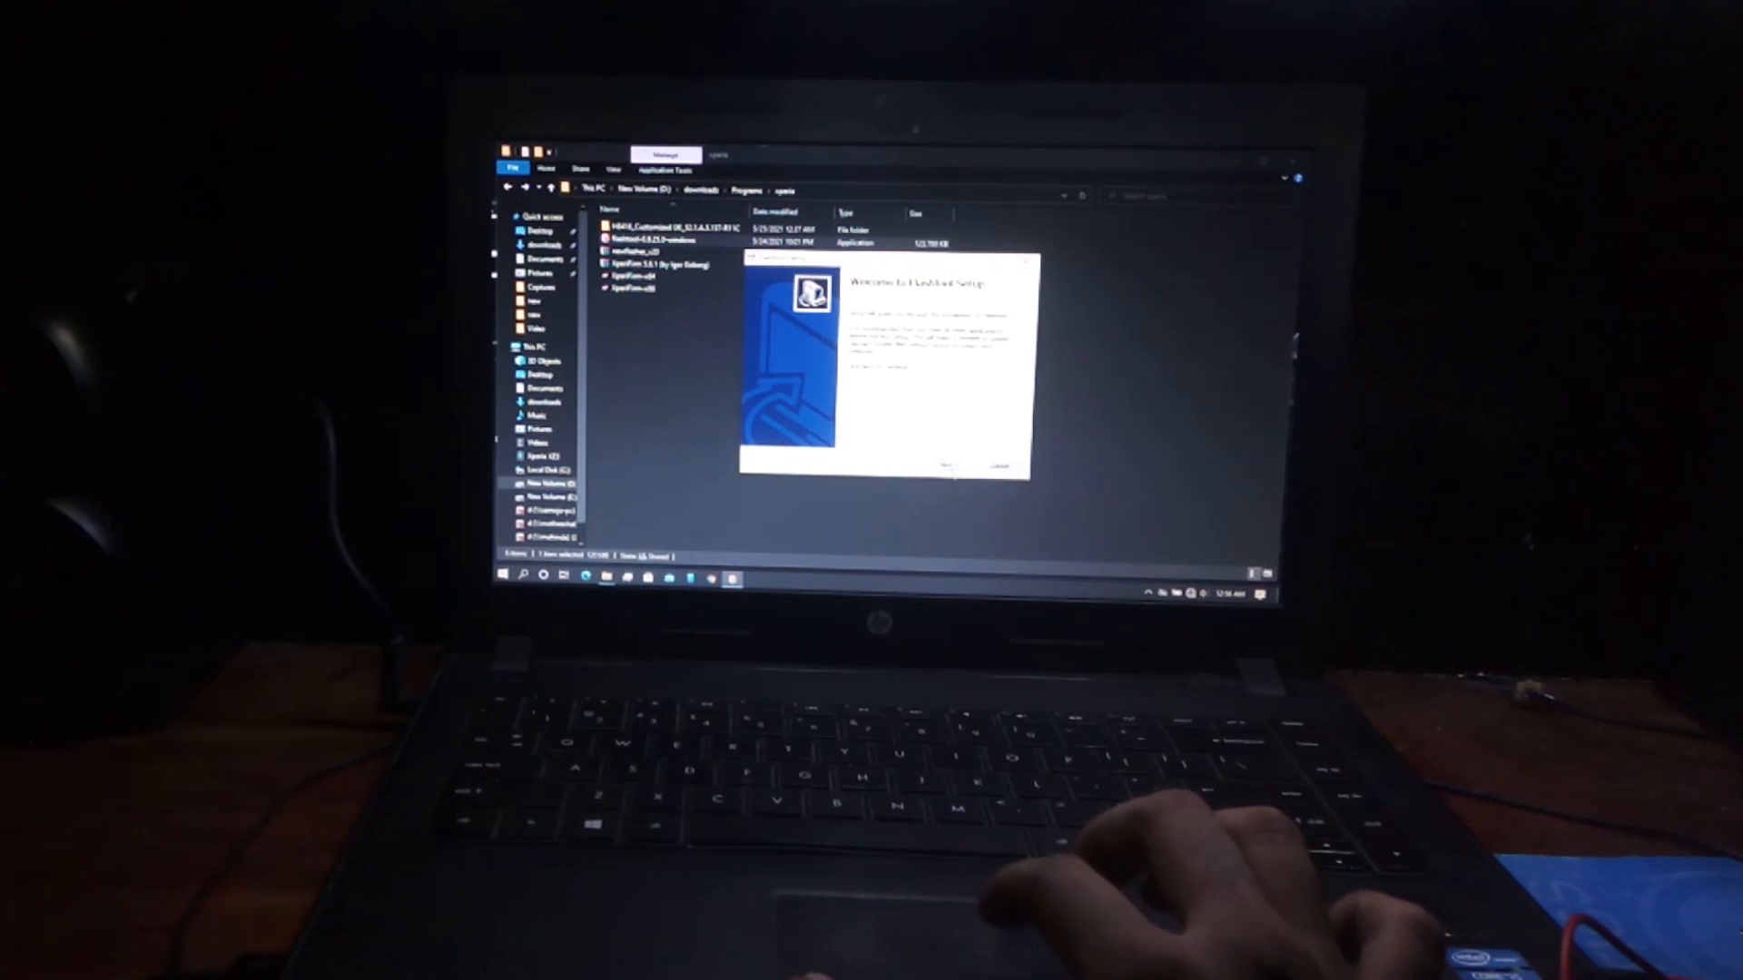
Install Flashtool to C:\Flashtool and close the finished installer.
left_click(946, 464)
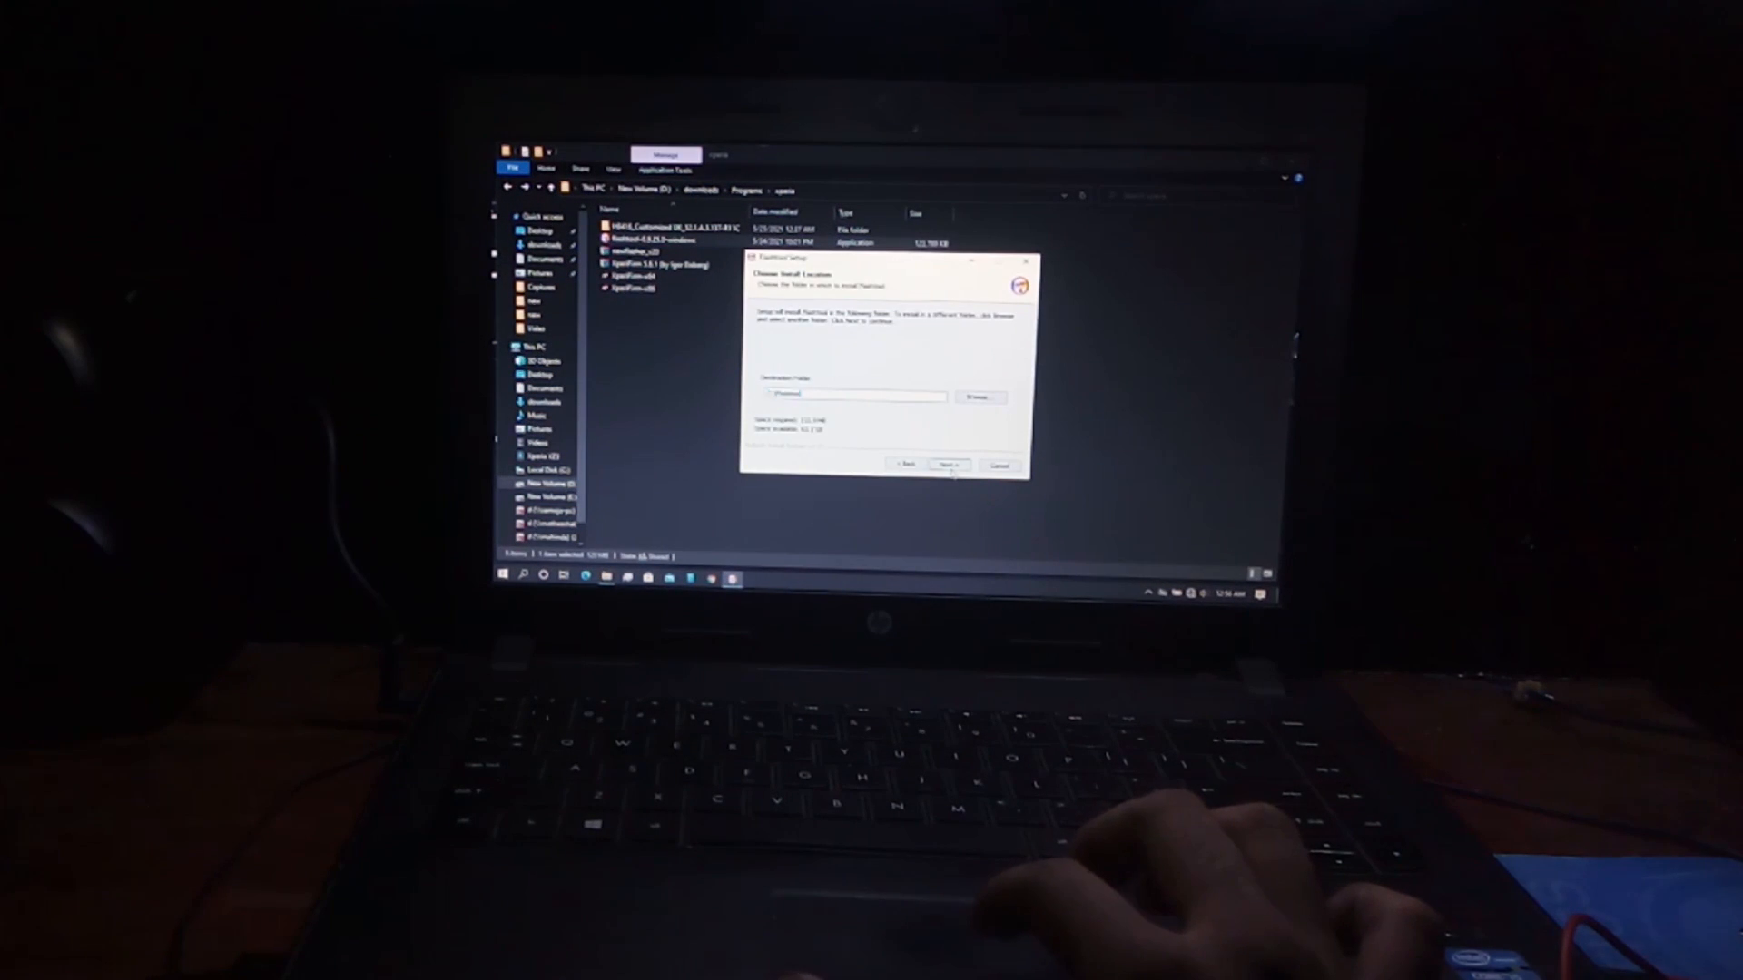
left_click(944, 465)
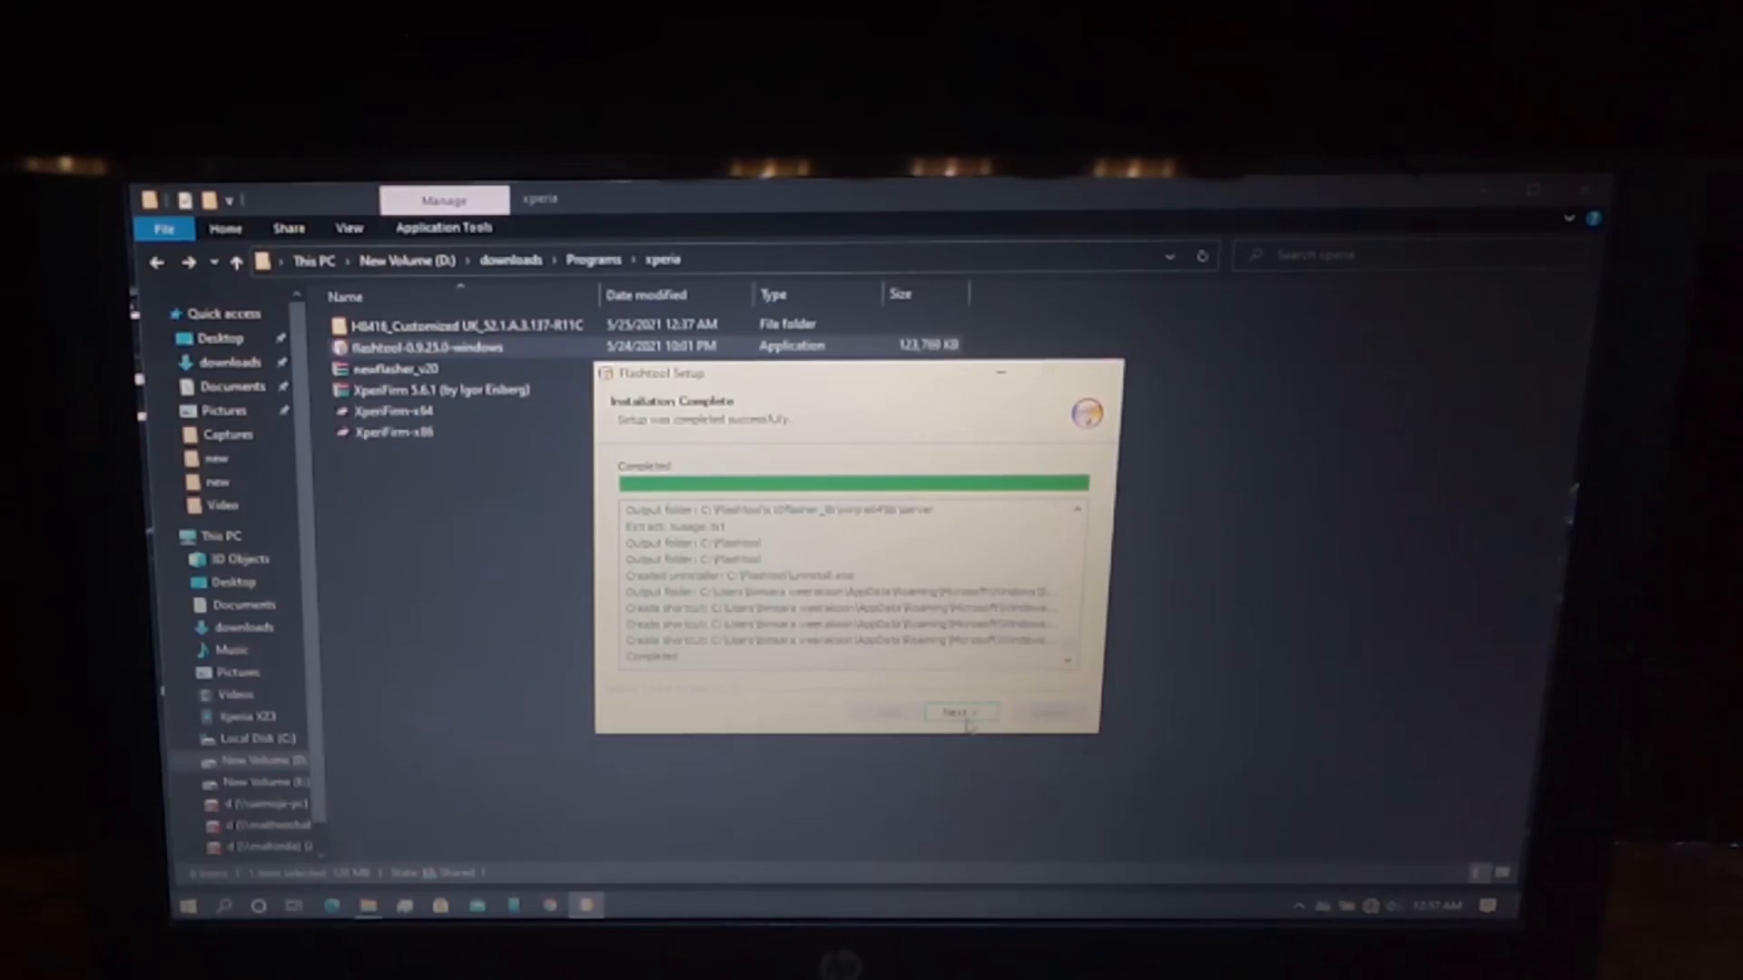
left_click(959, 713)
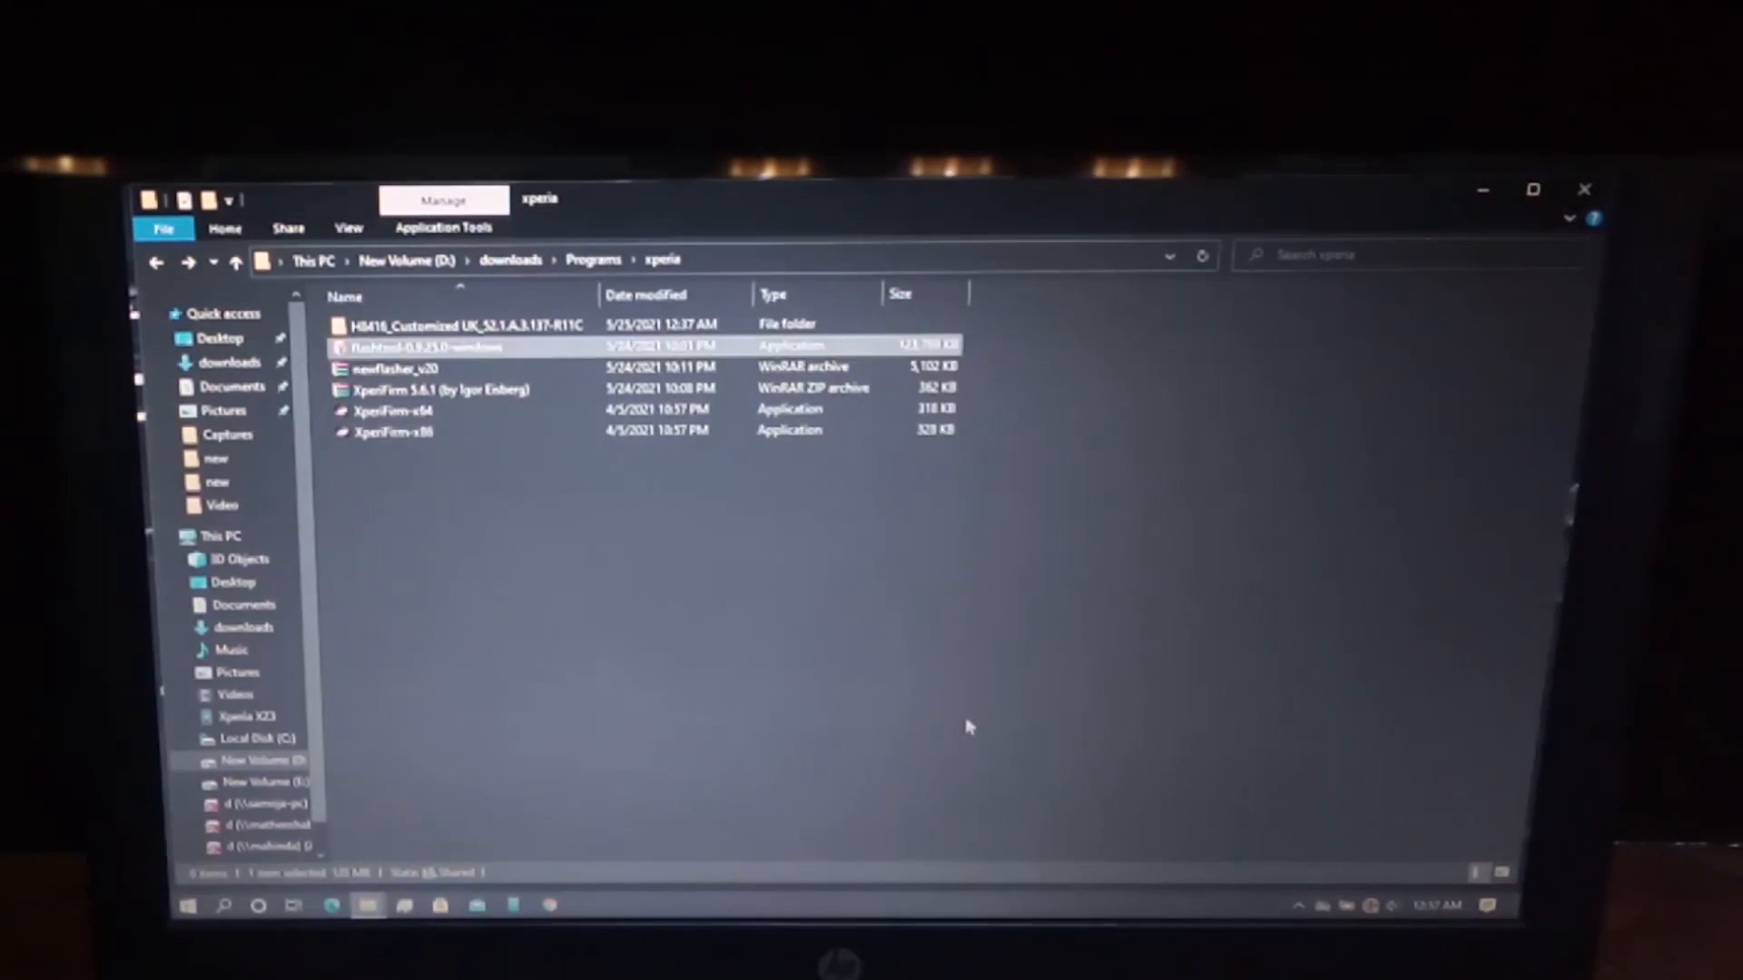
mouse_move(723, 611)
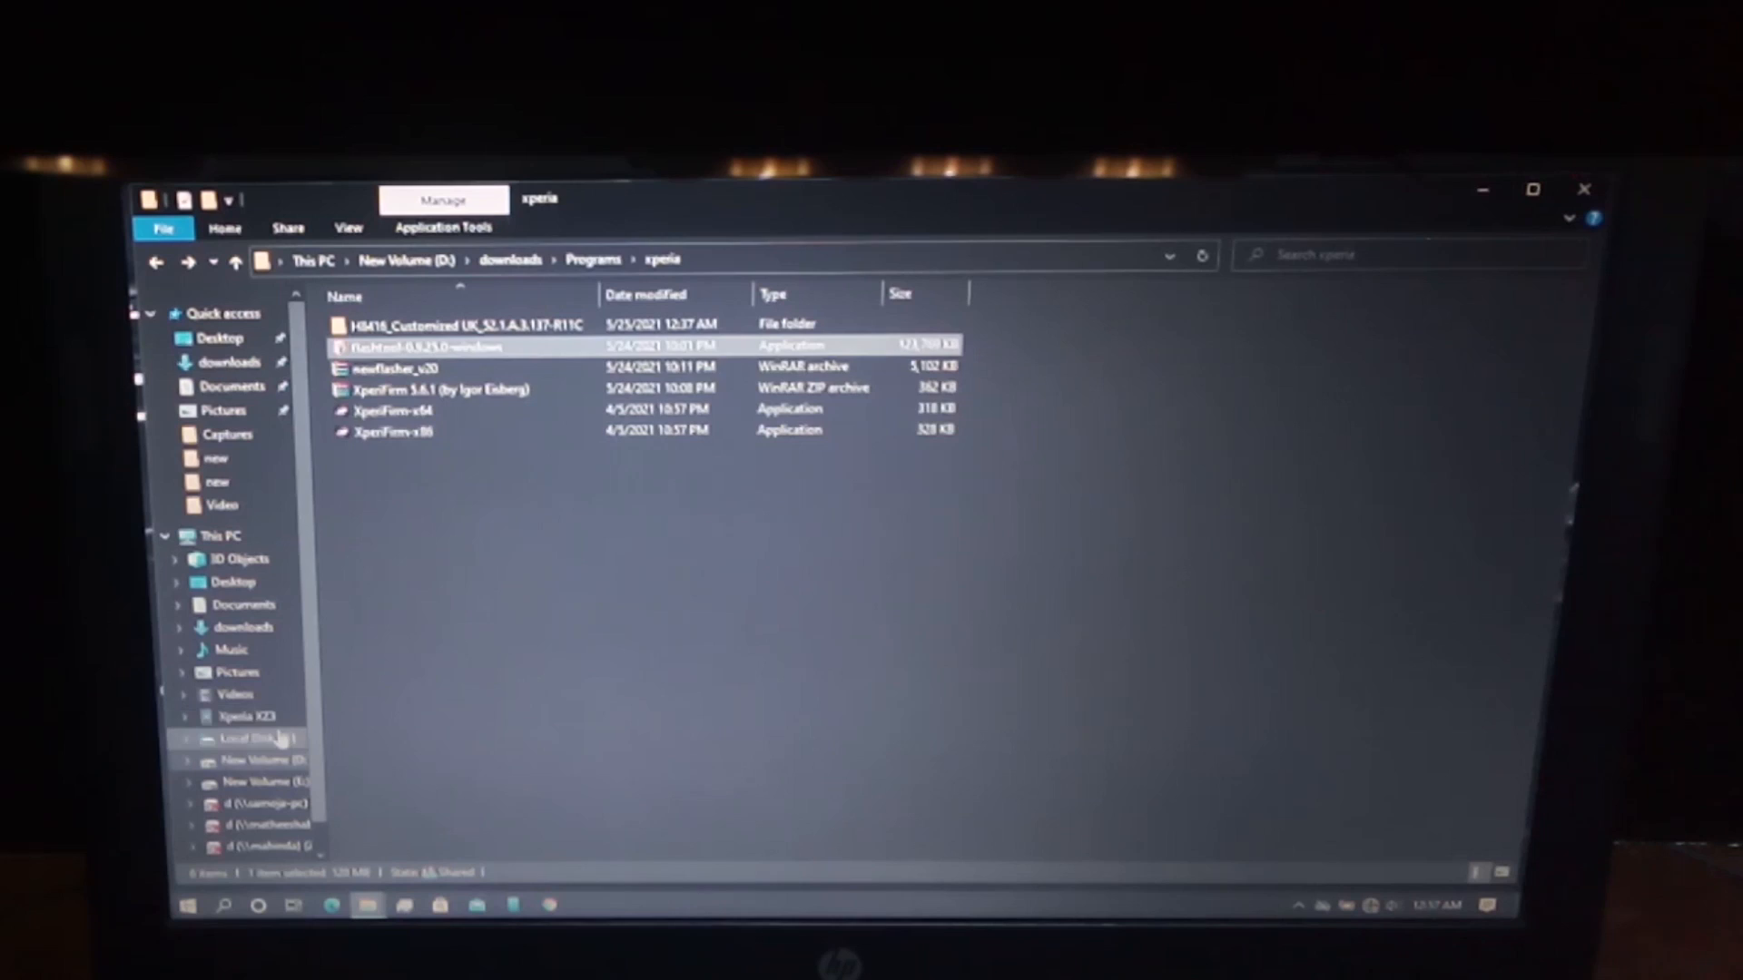
Browse to C:\Flashtool\drivers and launch Flashtool-drivers.exe.
left_click(254, 737)
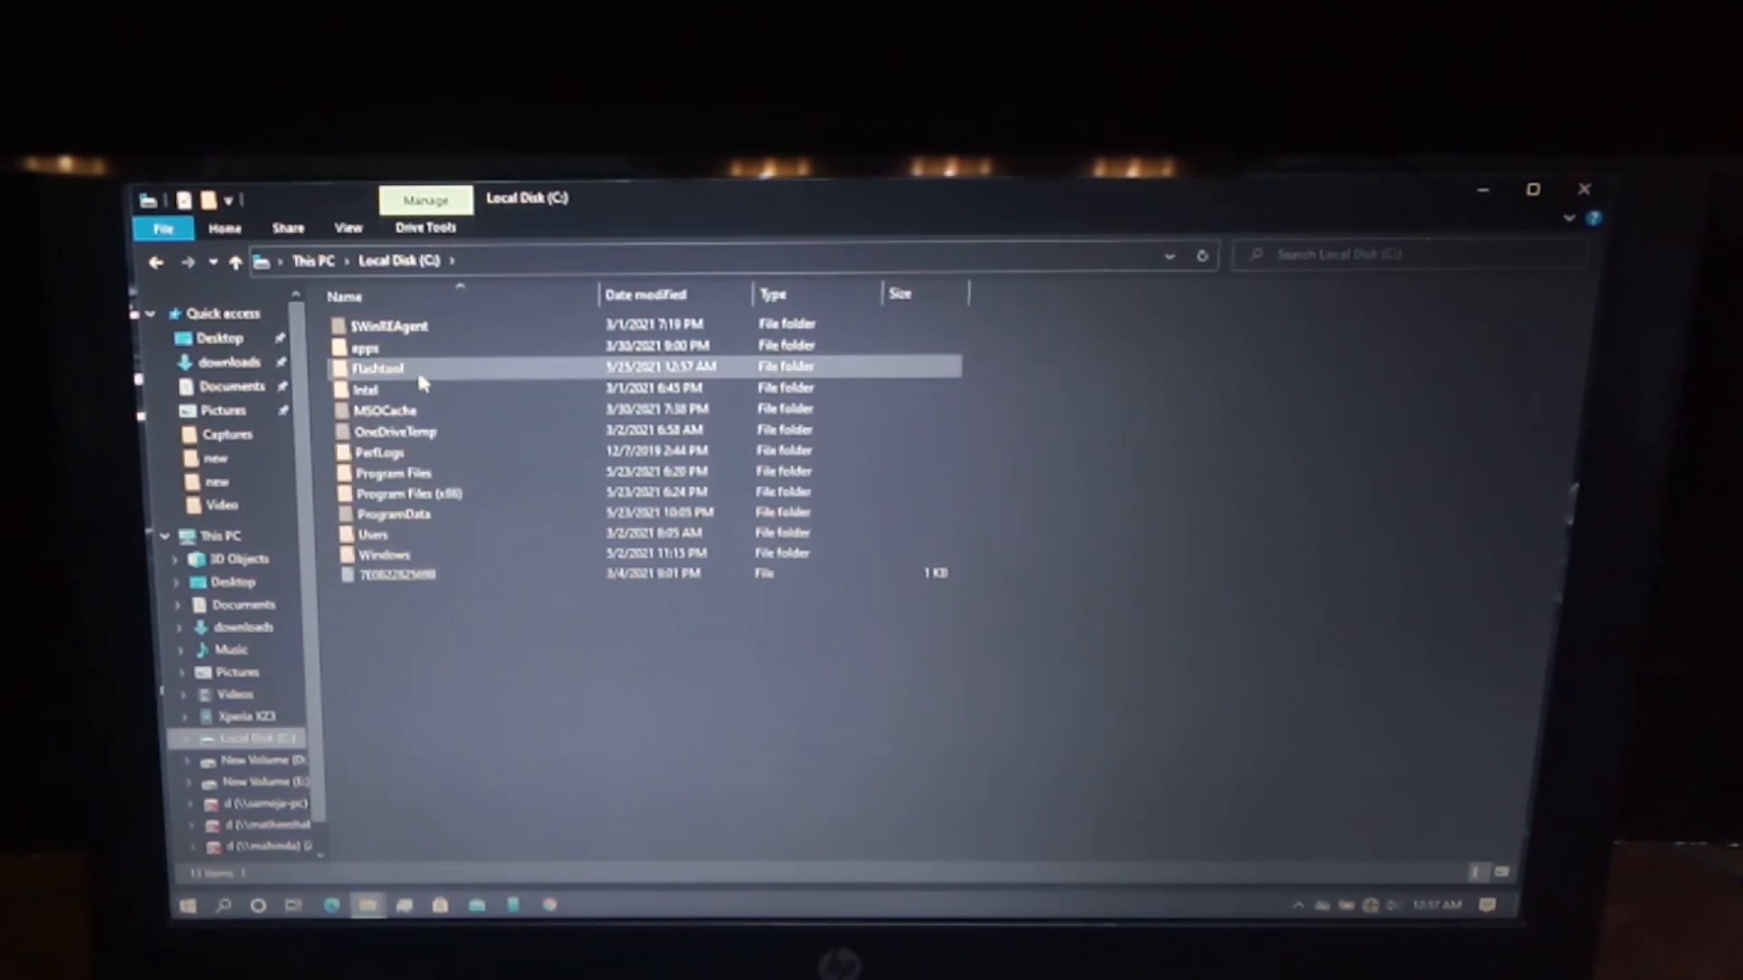
double_click(377, 367)
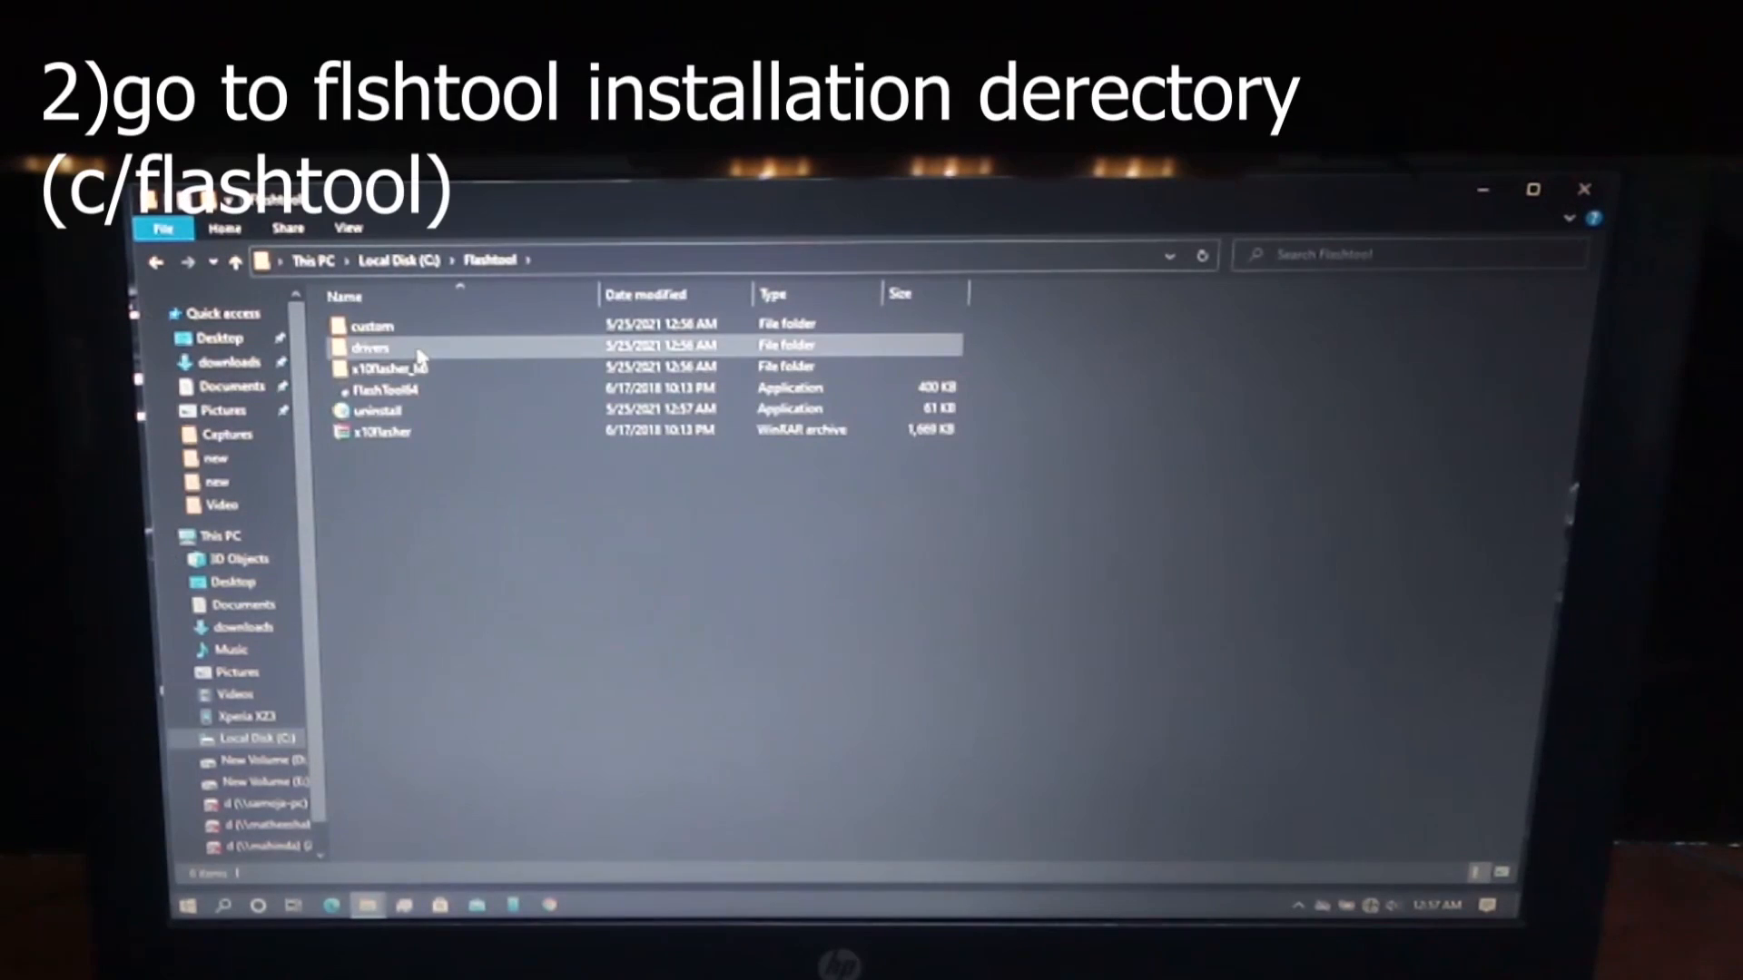
double_click(371, 346)
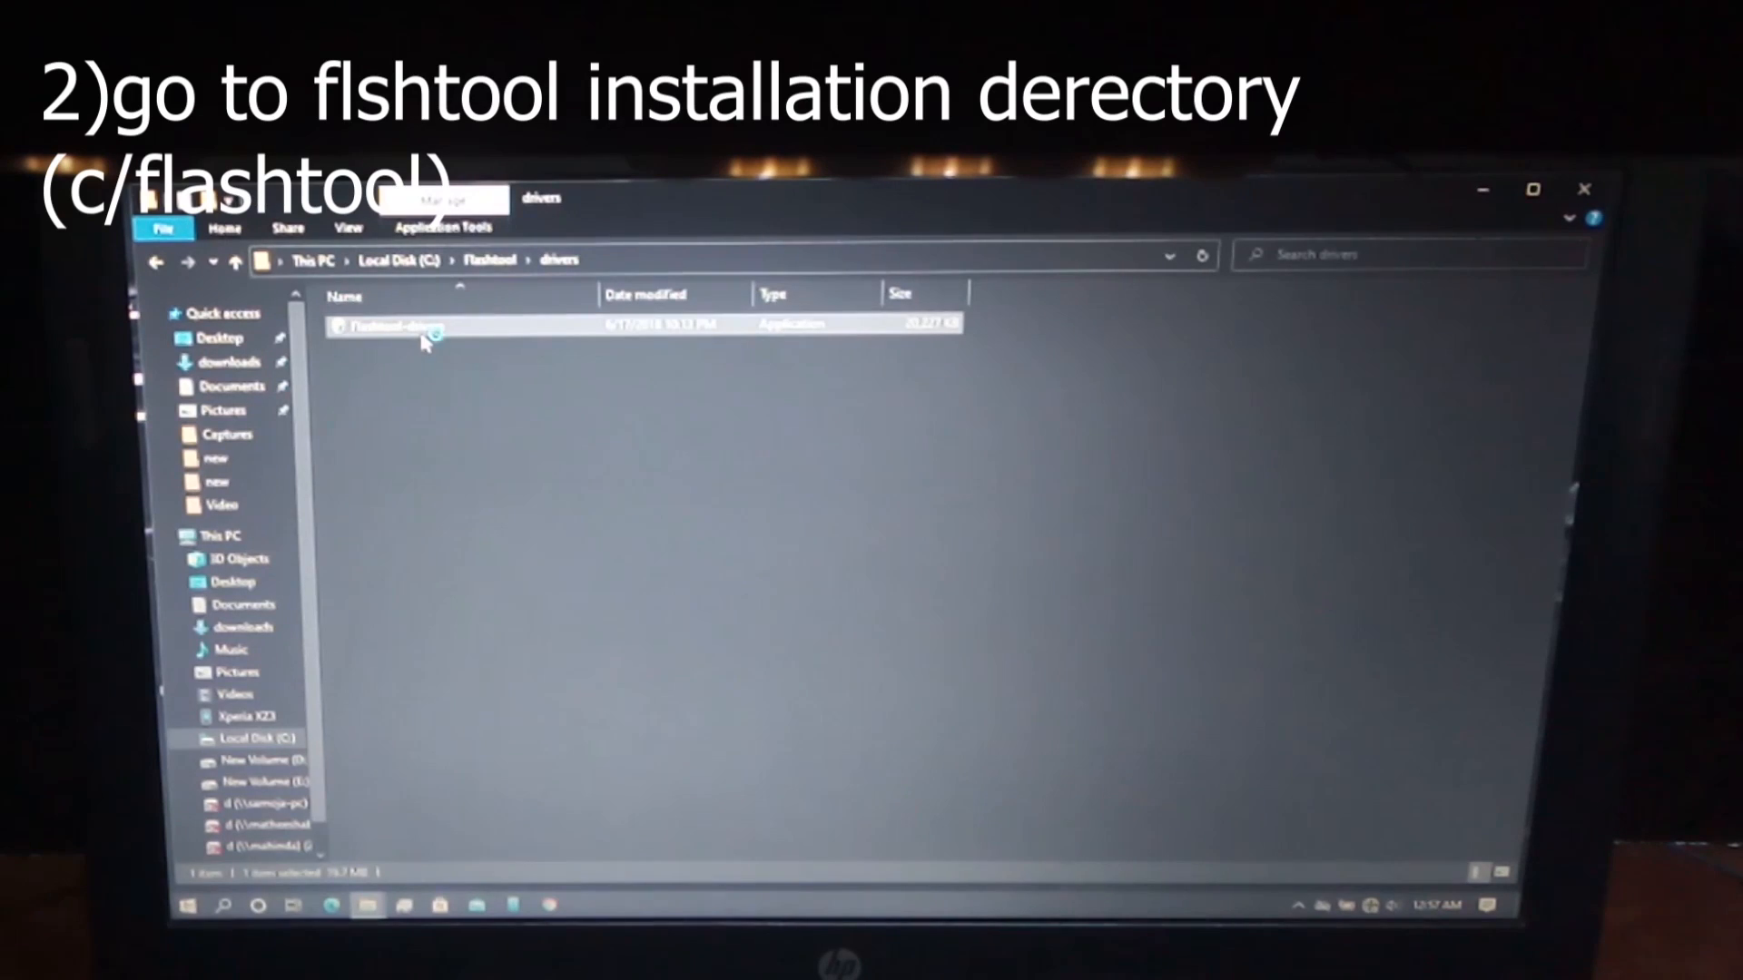
double_click(389, 325)
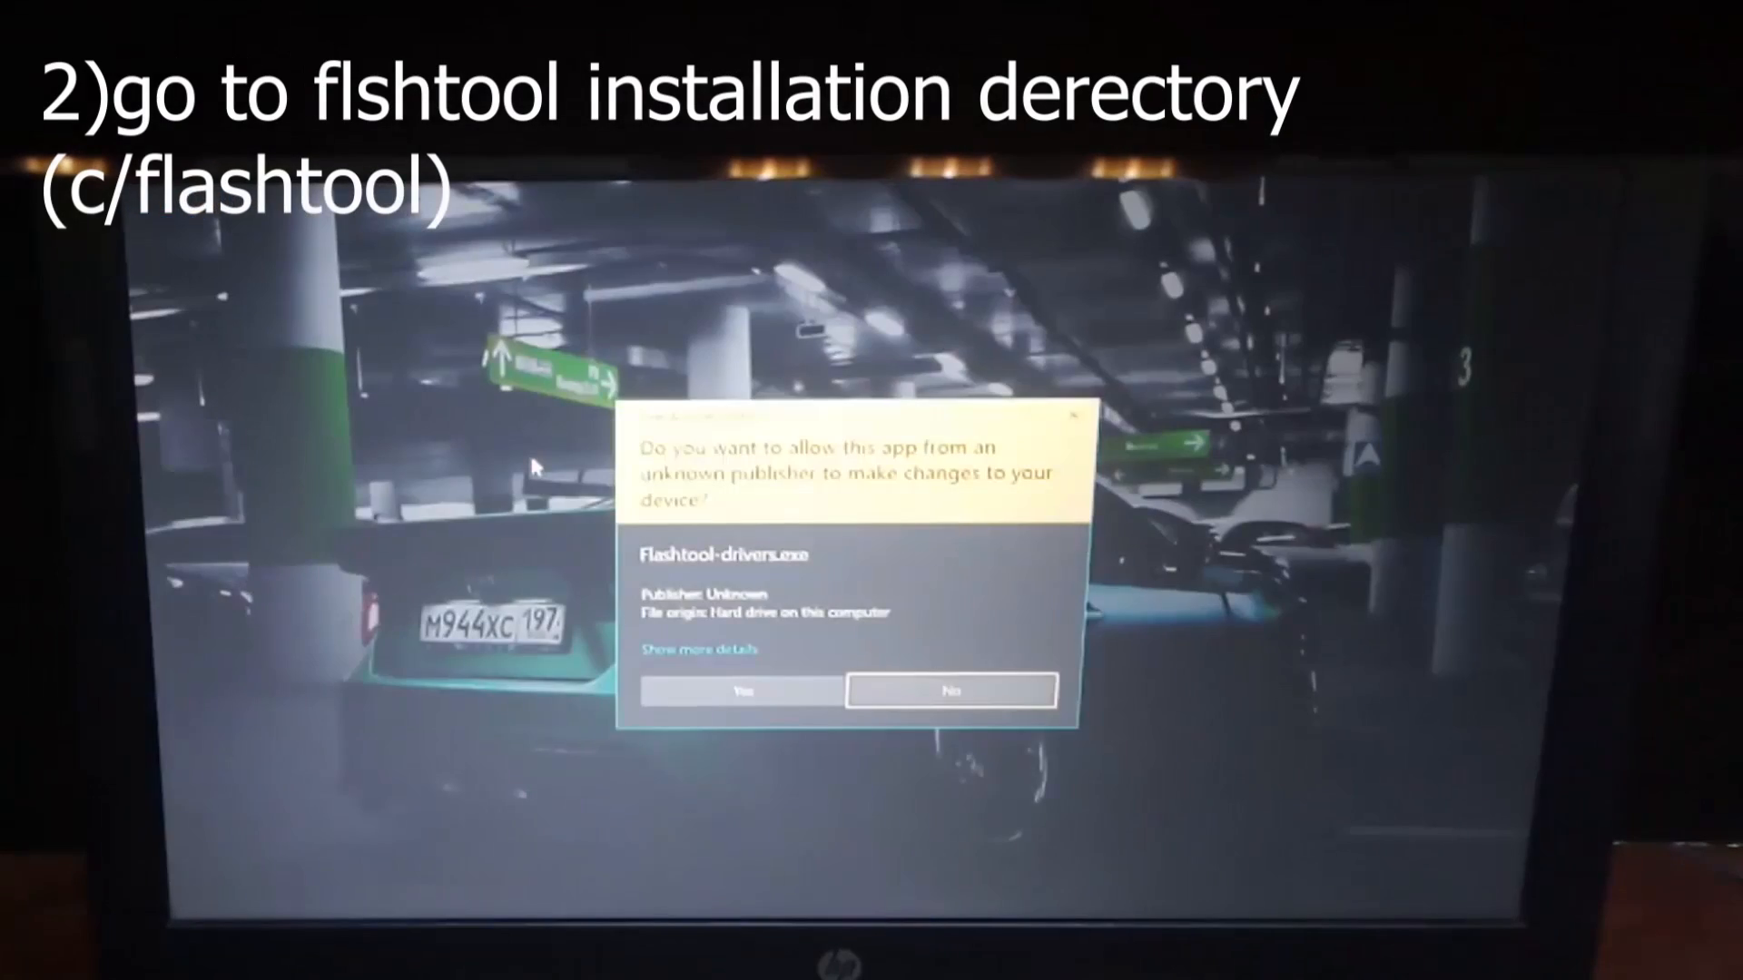
Approve the driver pack setup, select Flashmode, Fastboot and common drivers, and start installing.
left_click(740, 690)
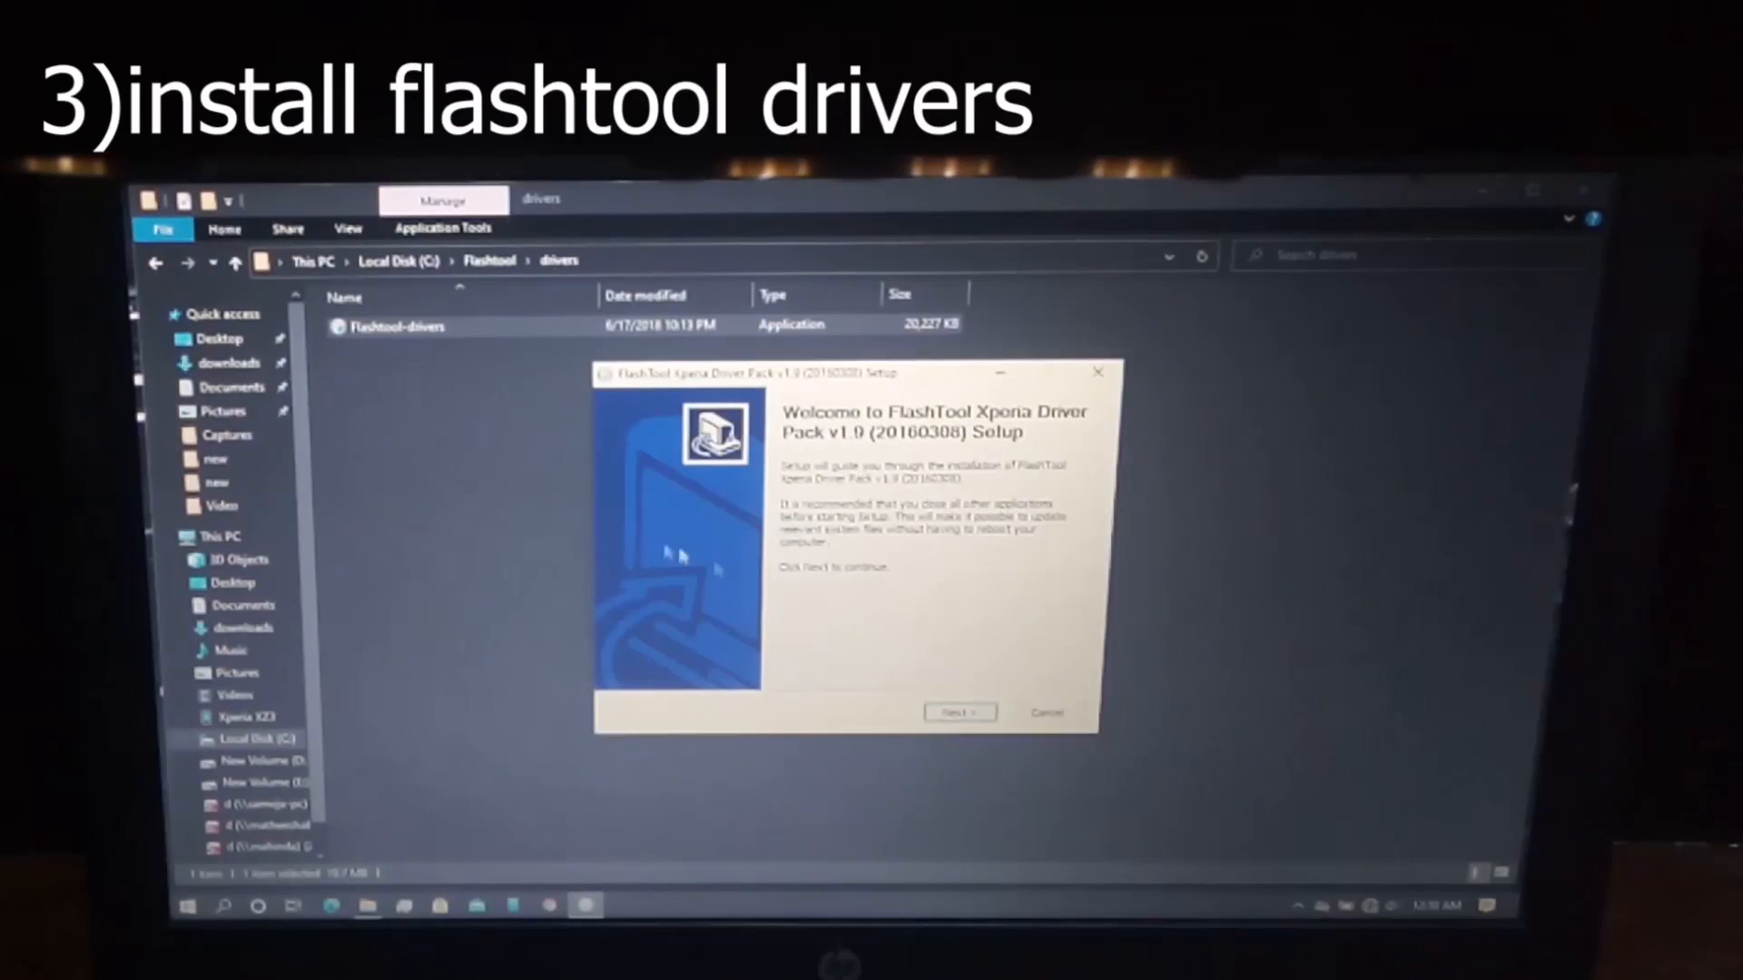
left_click(959, 713)
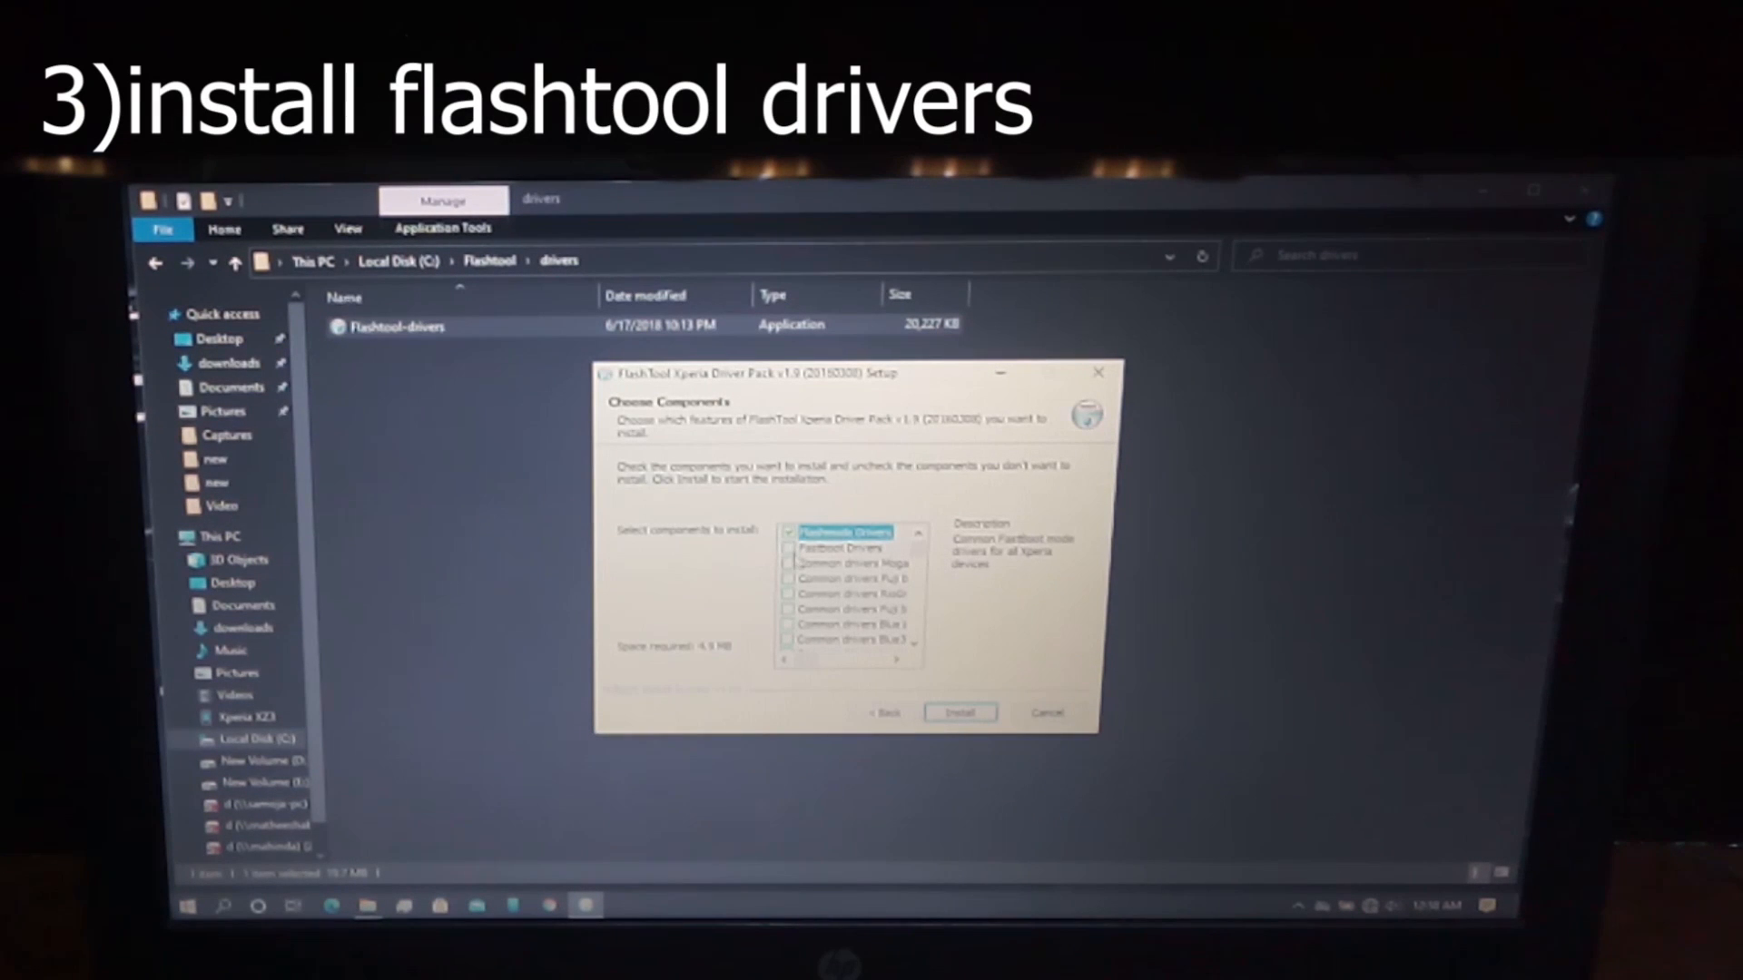
left_click(845, 579)
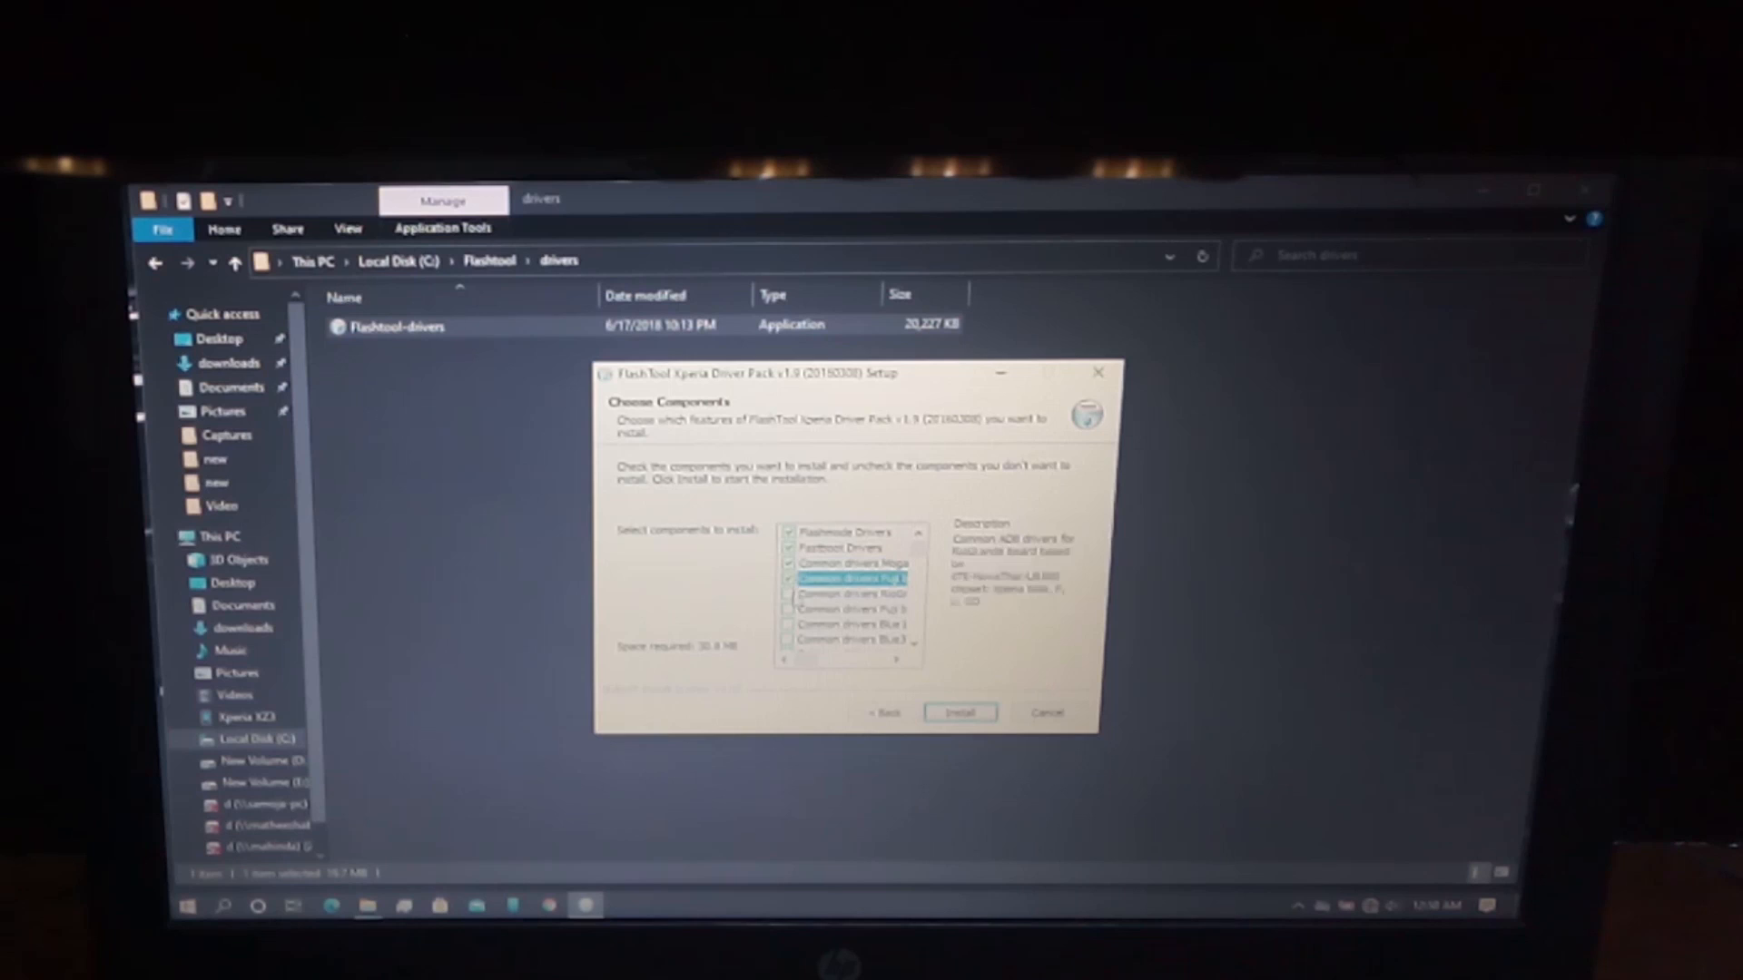
scroll("down", 3)
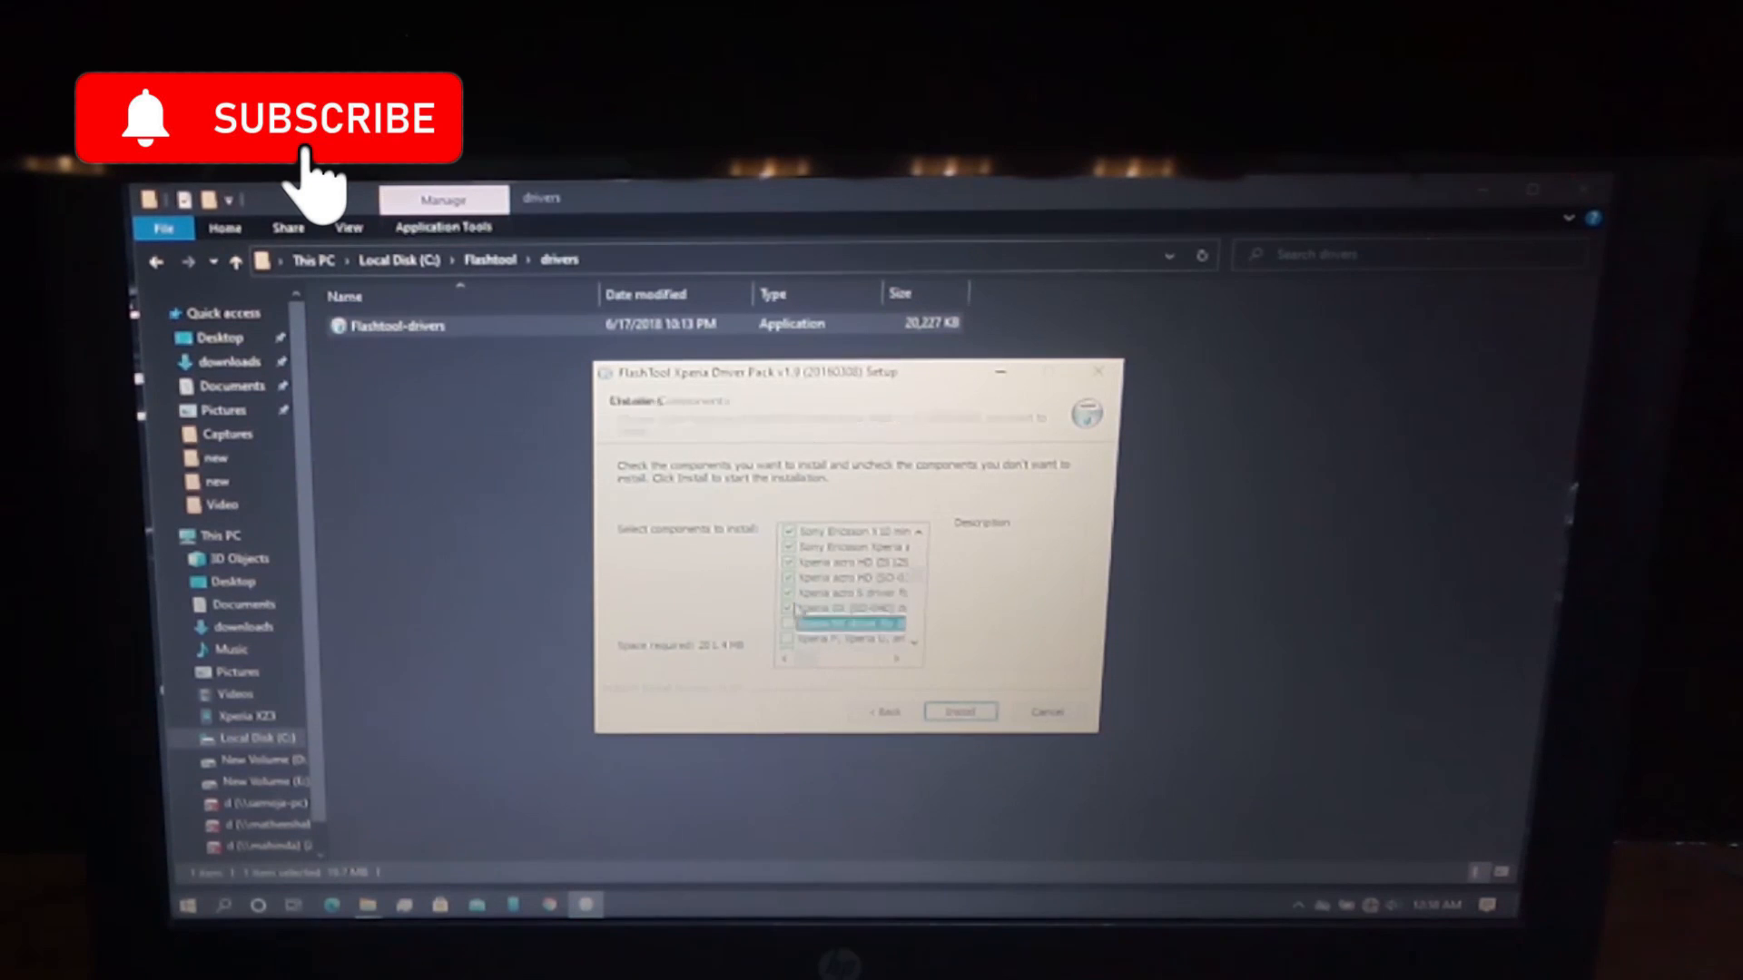
left_click(958, 712)
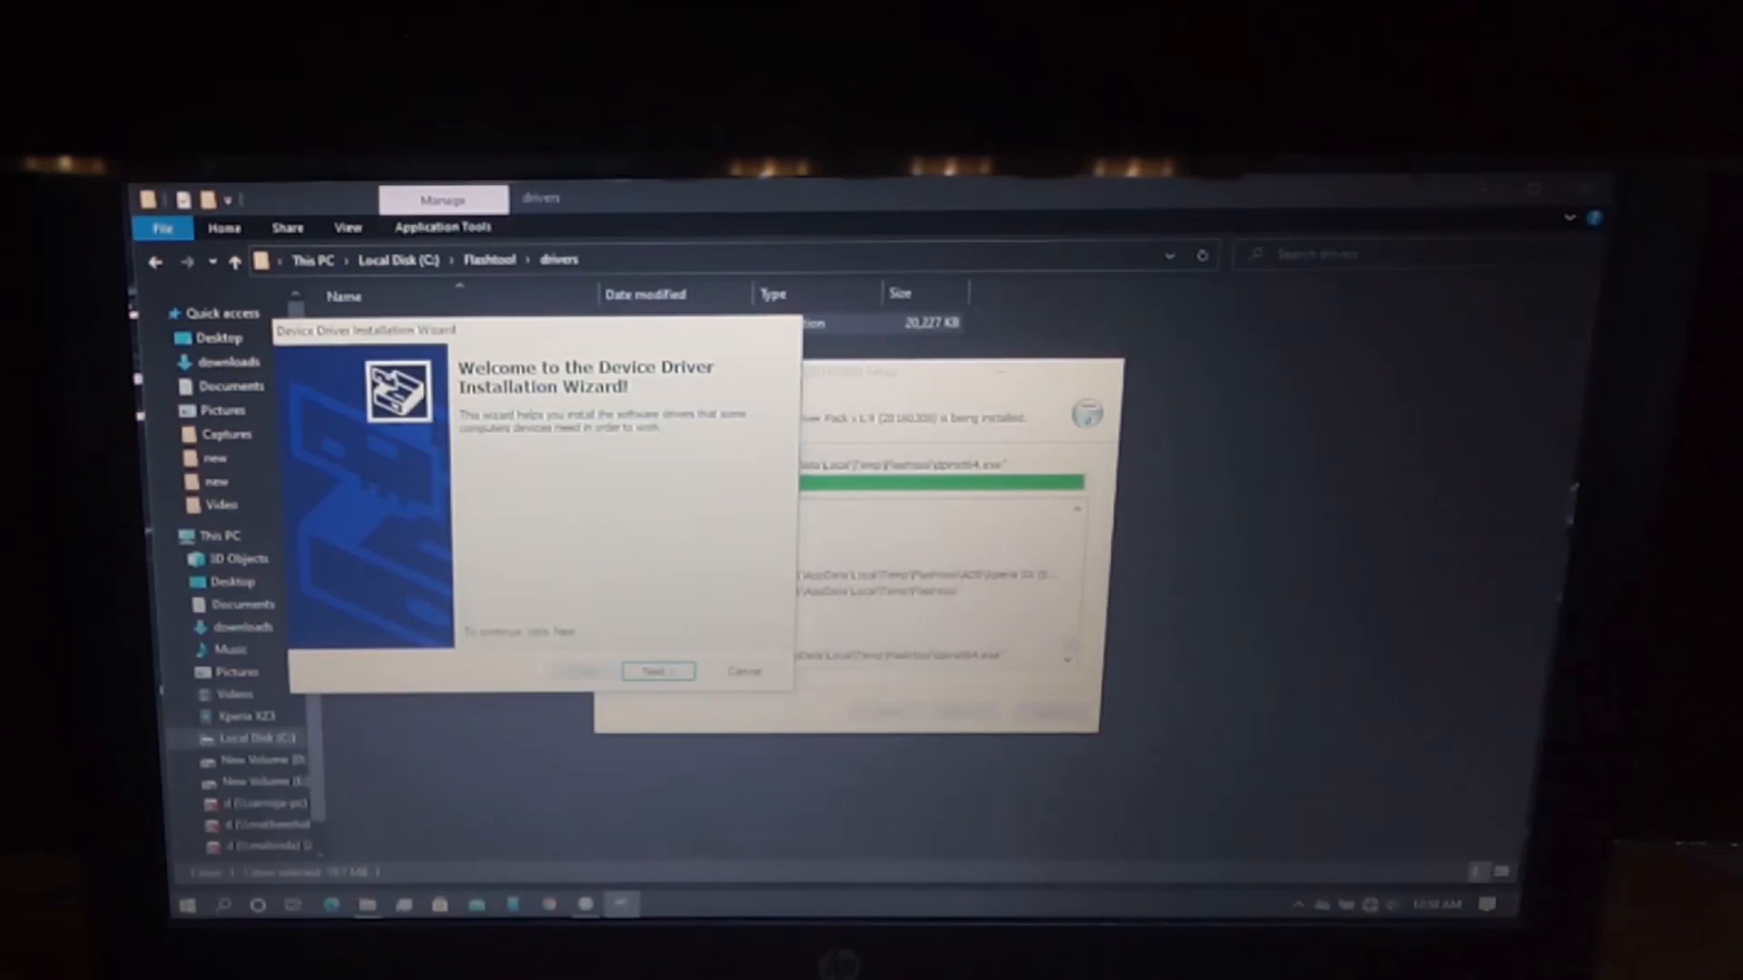
Complete the device driver wizard, finish setup, and launch XperiFirm-x64.
left_click(656, 672)
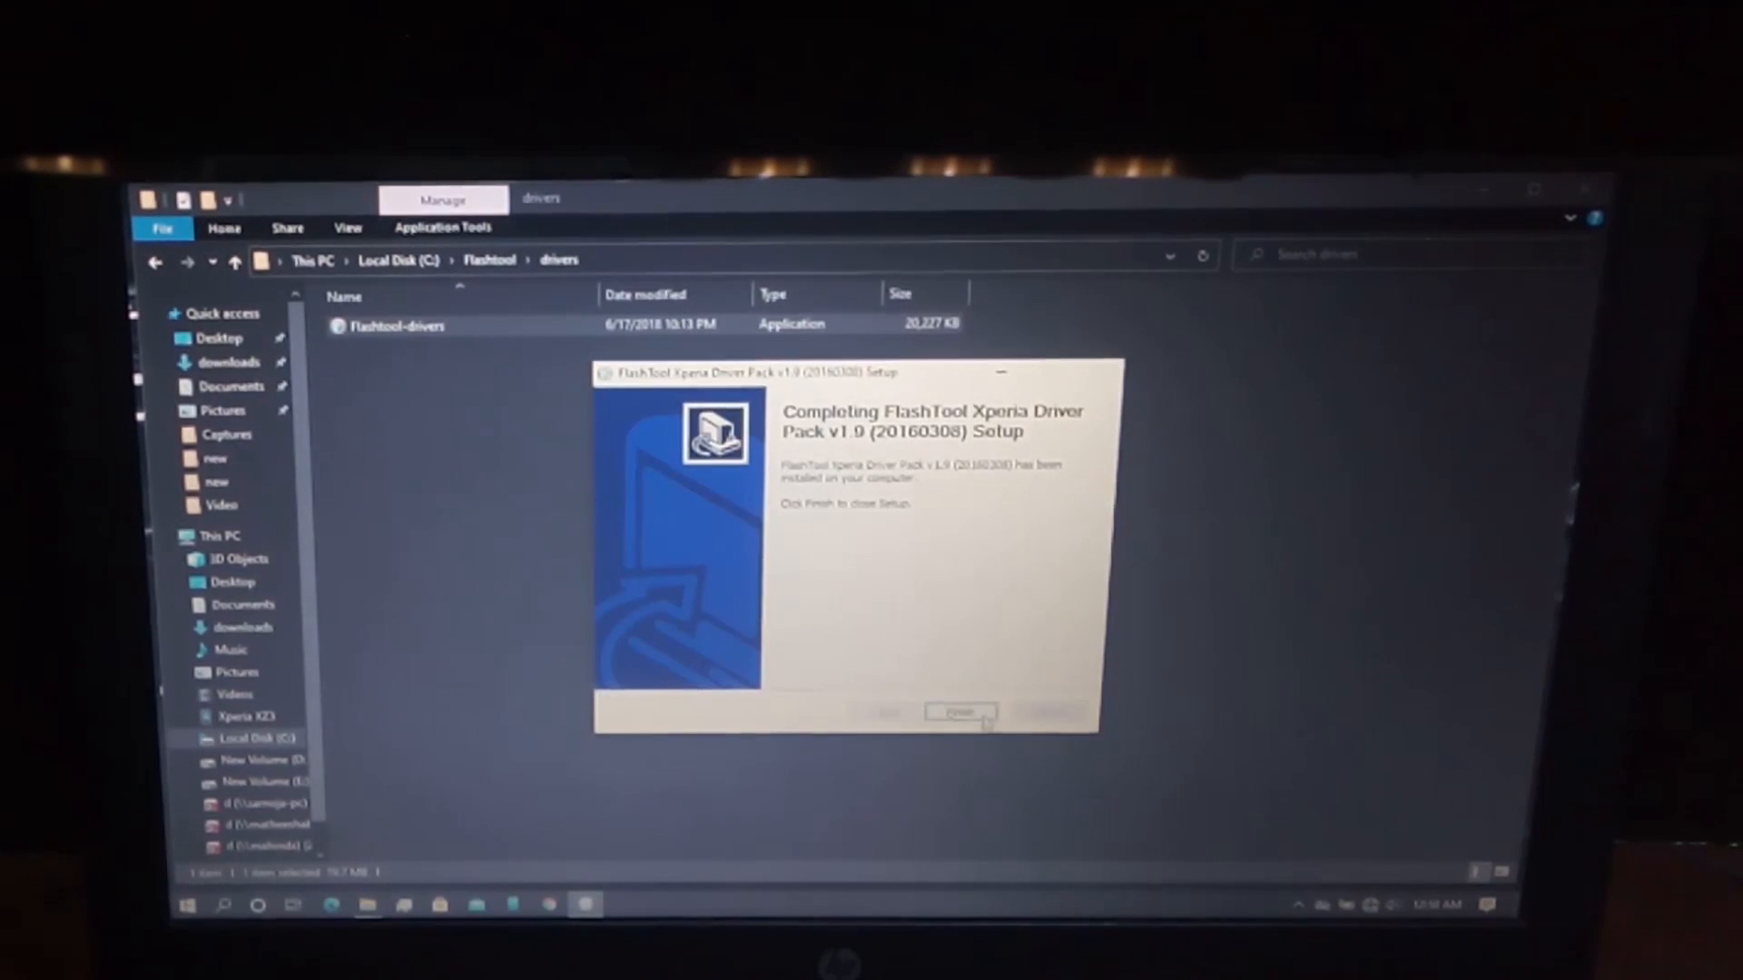
left_click(961, 712)
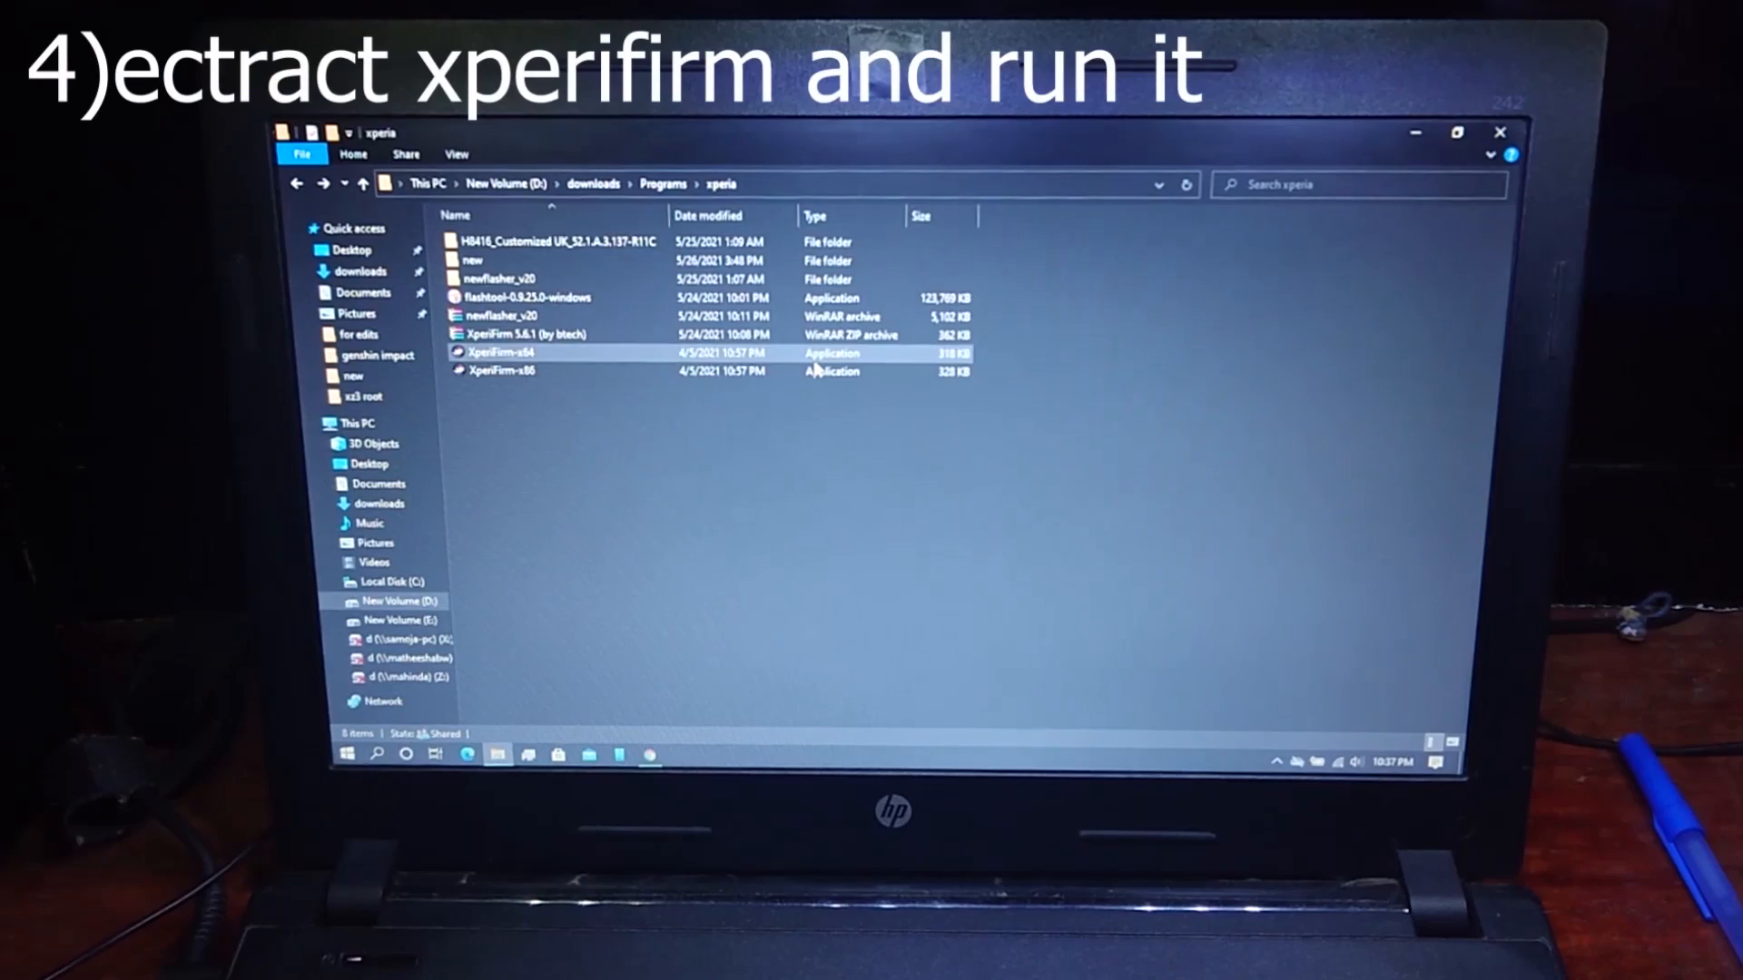
double_click(496, 353)
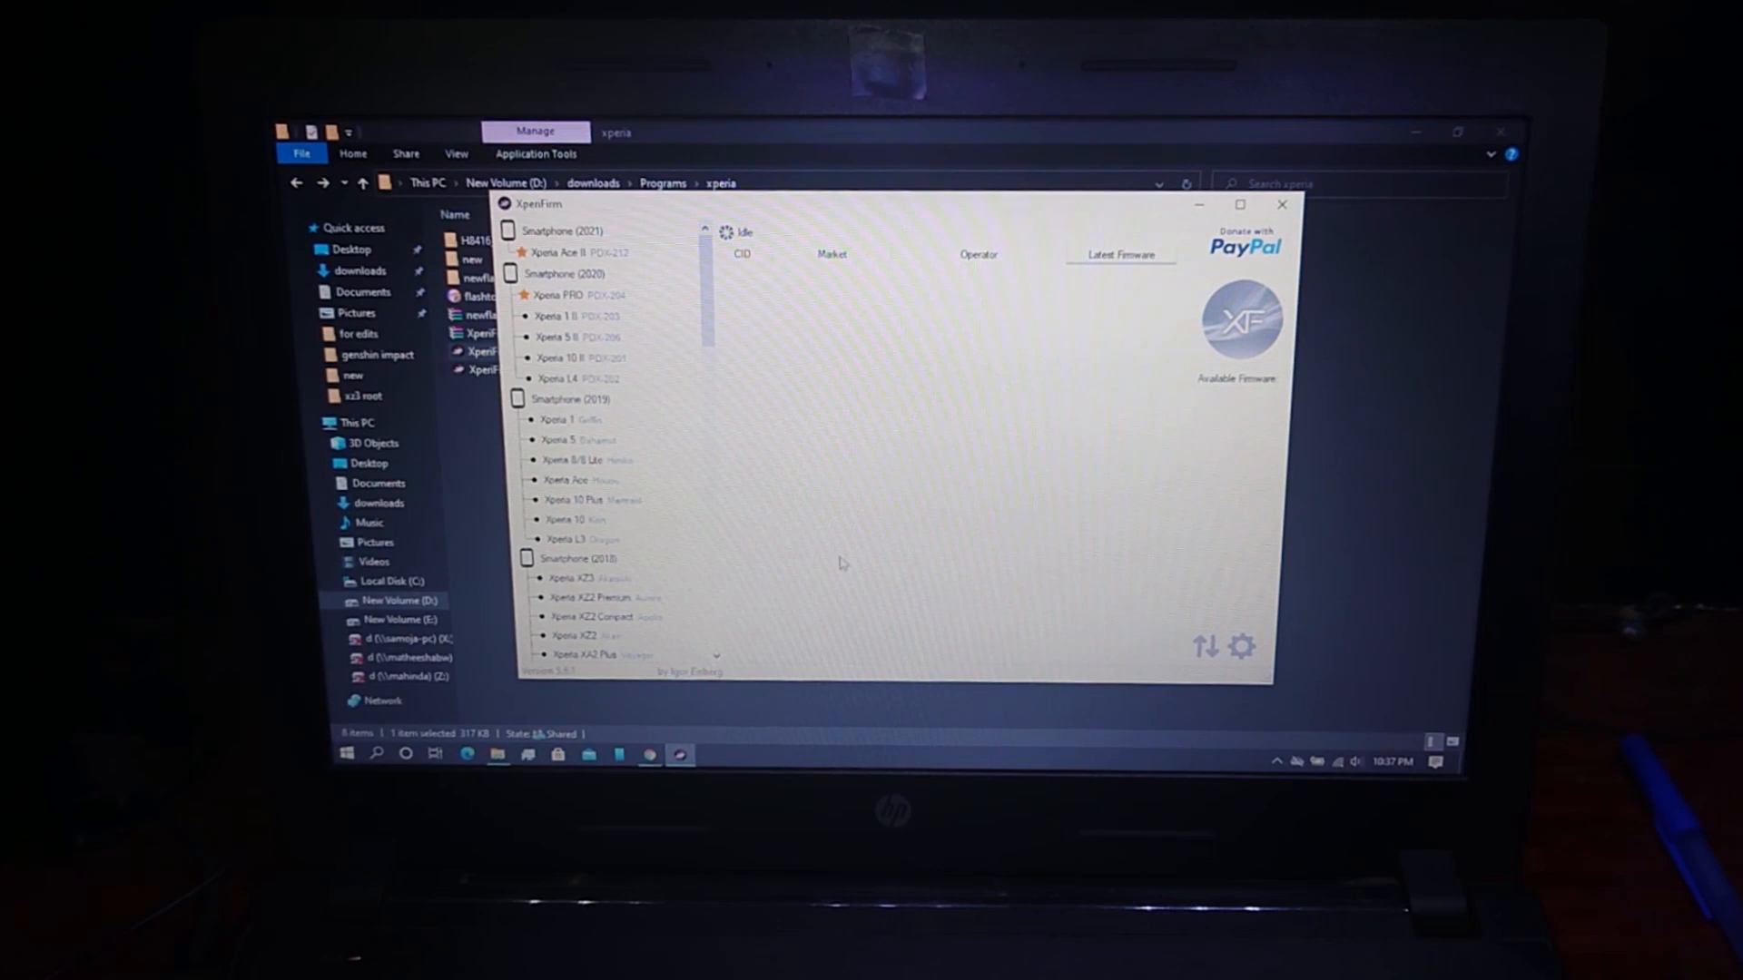
Queue the Xperia XZ3 H8416 Customized UK firmware 52.1.A.3.137-R11C for download.
scroll("down", 3)
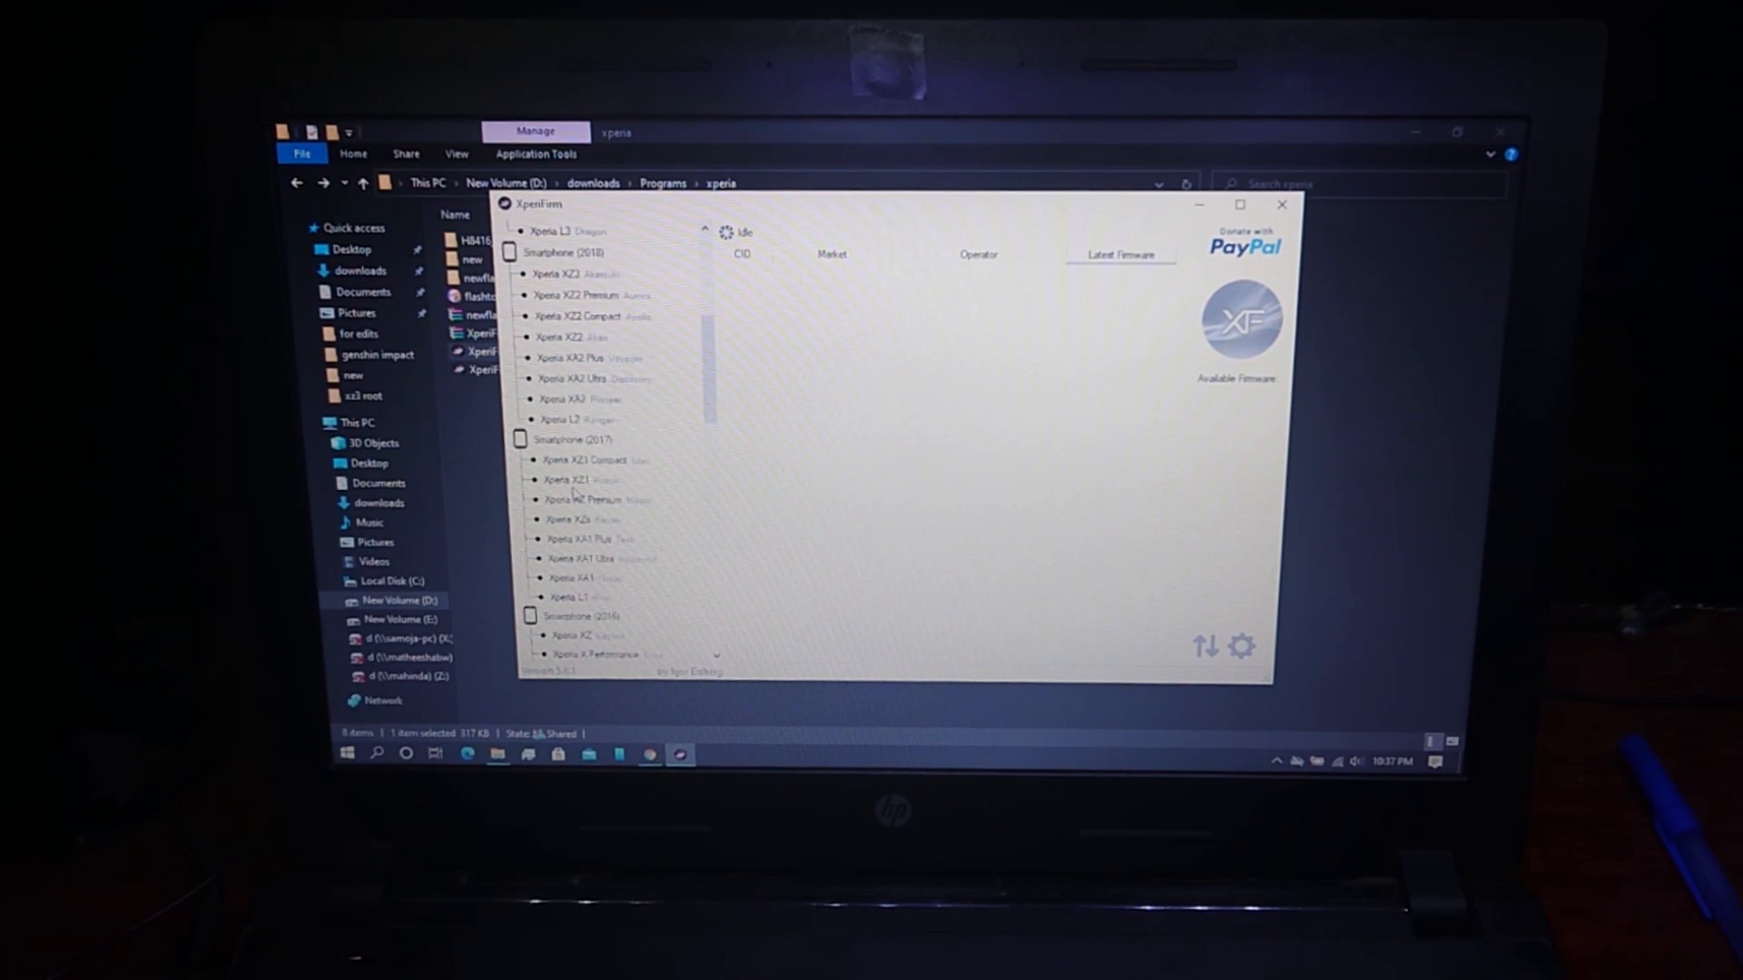
scroll("up", 3)
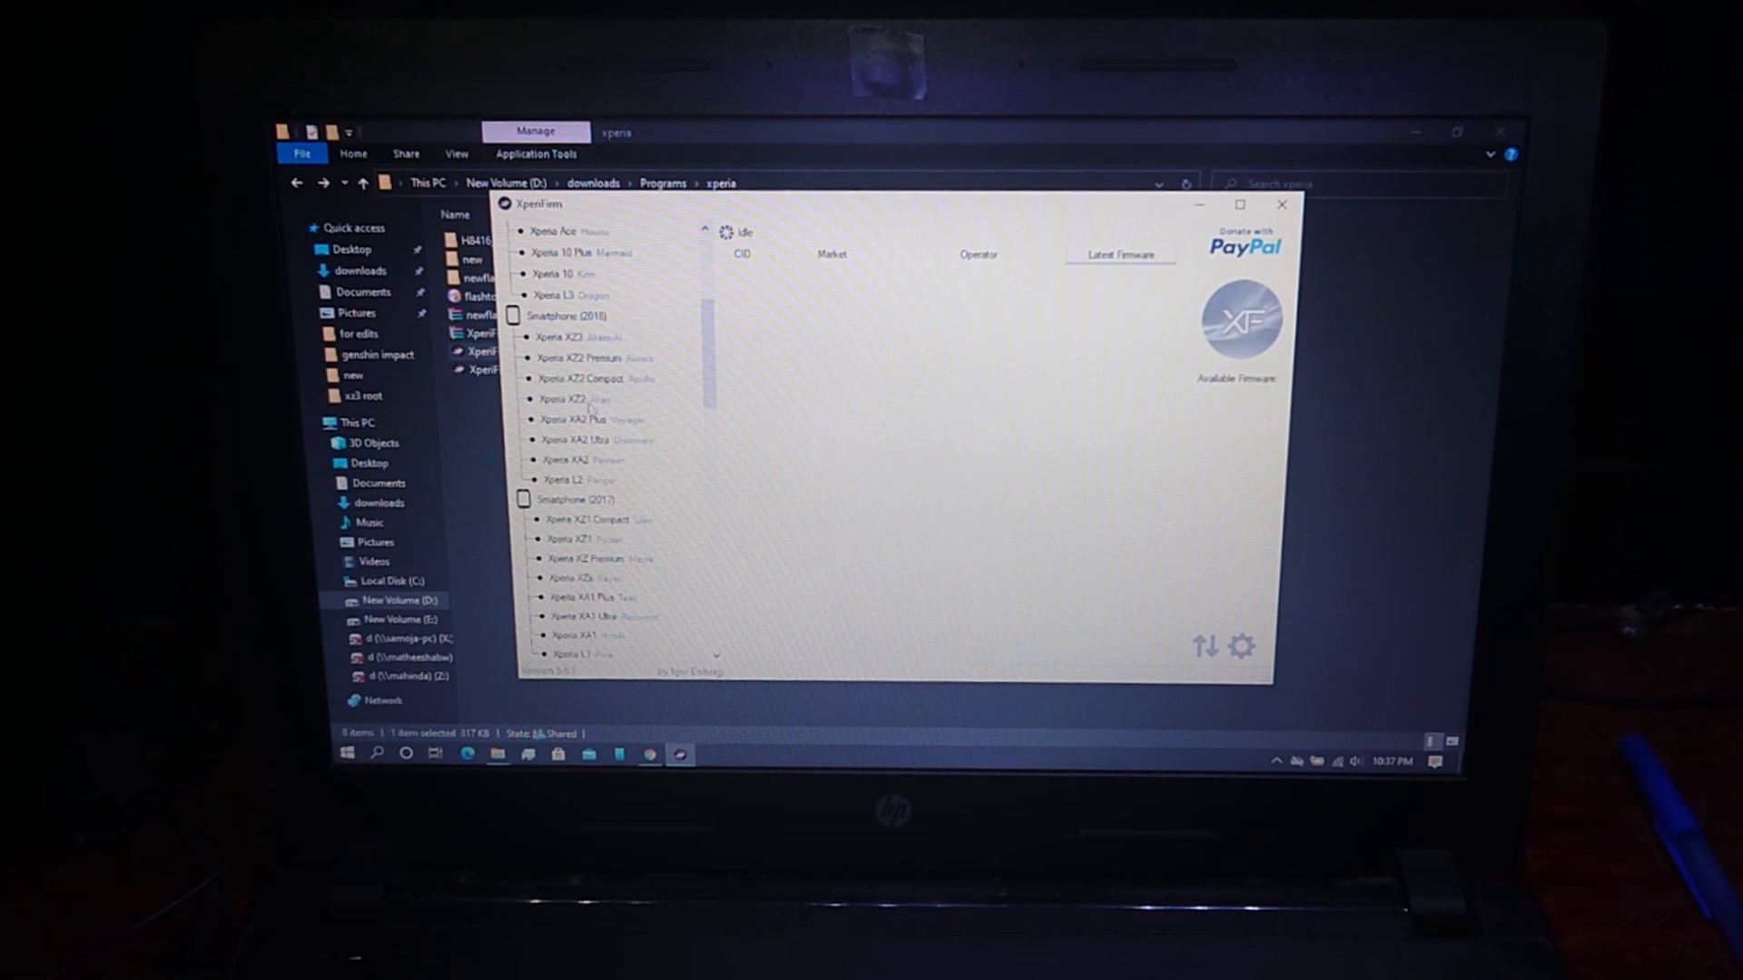
left_click(558, 337)
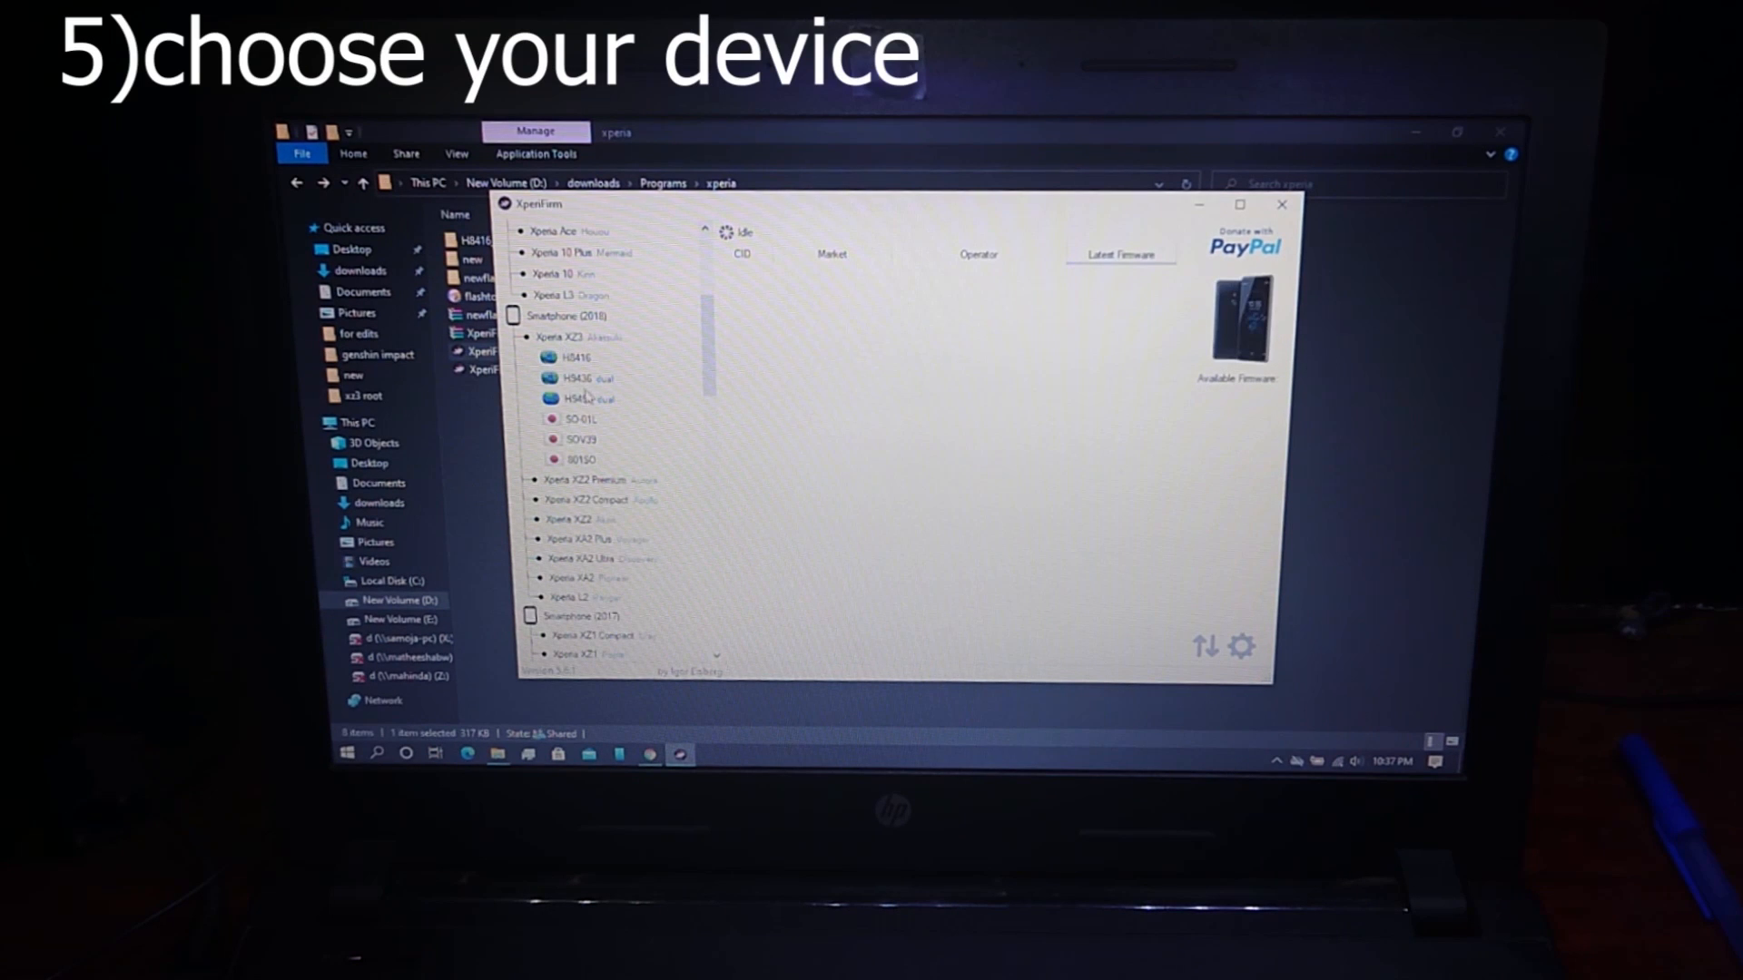
left_click(574, 357)
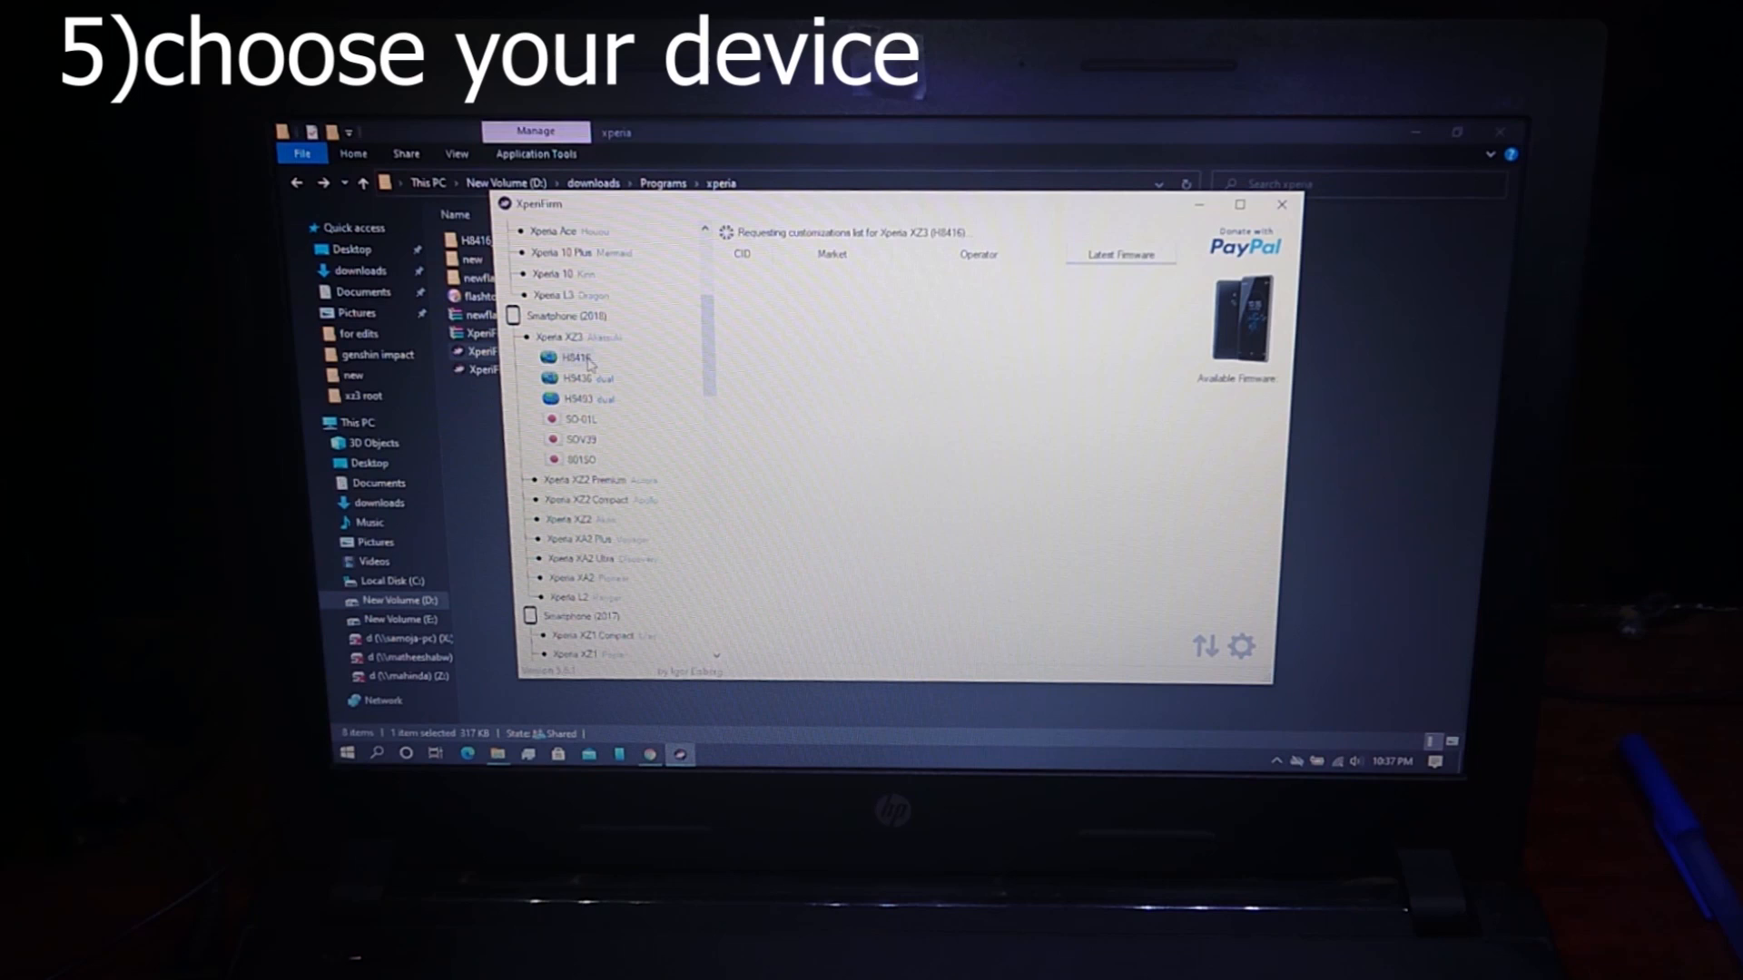
left_click(576, 357)
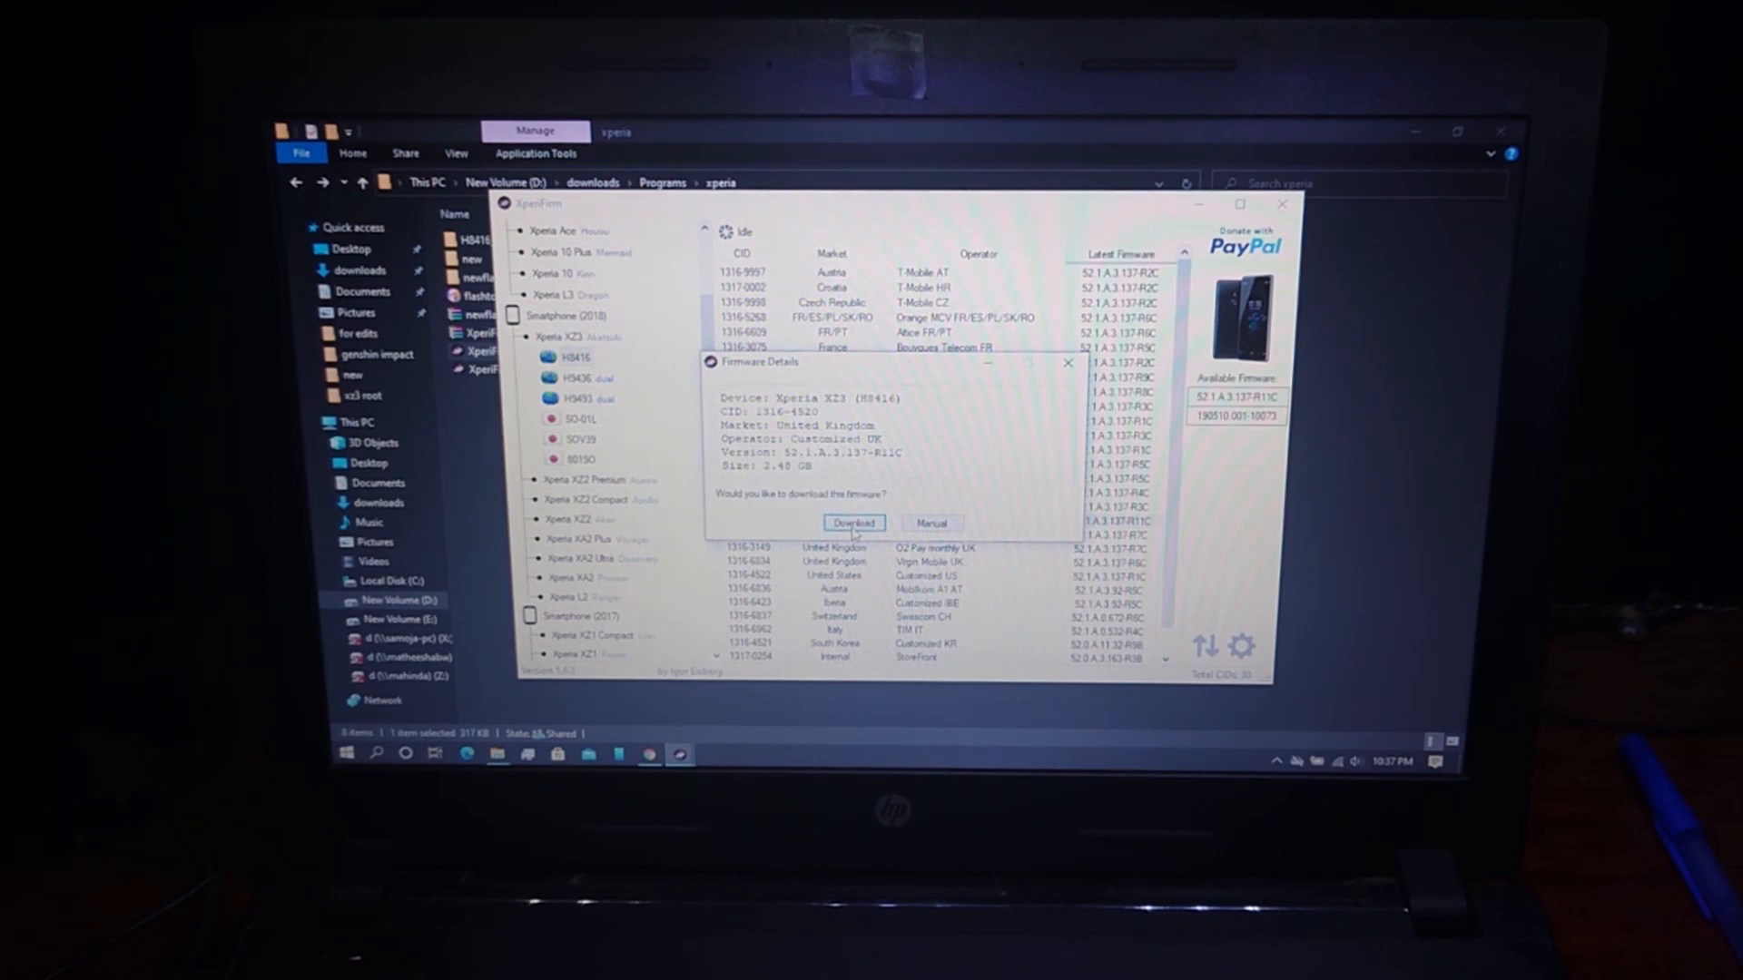
left_click(853, 523)
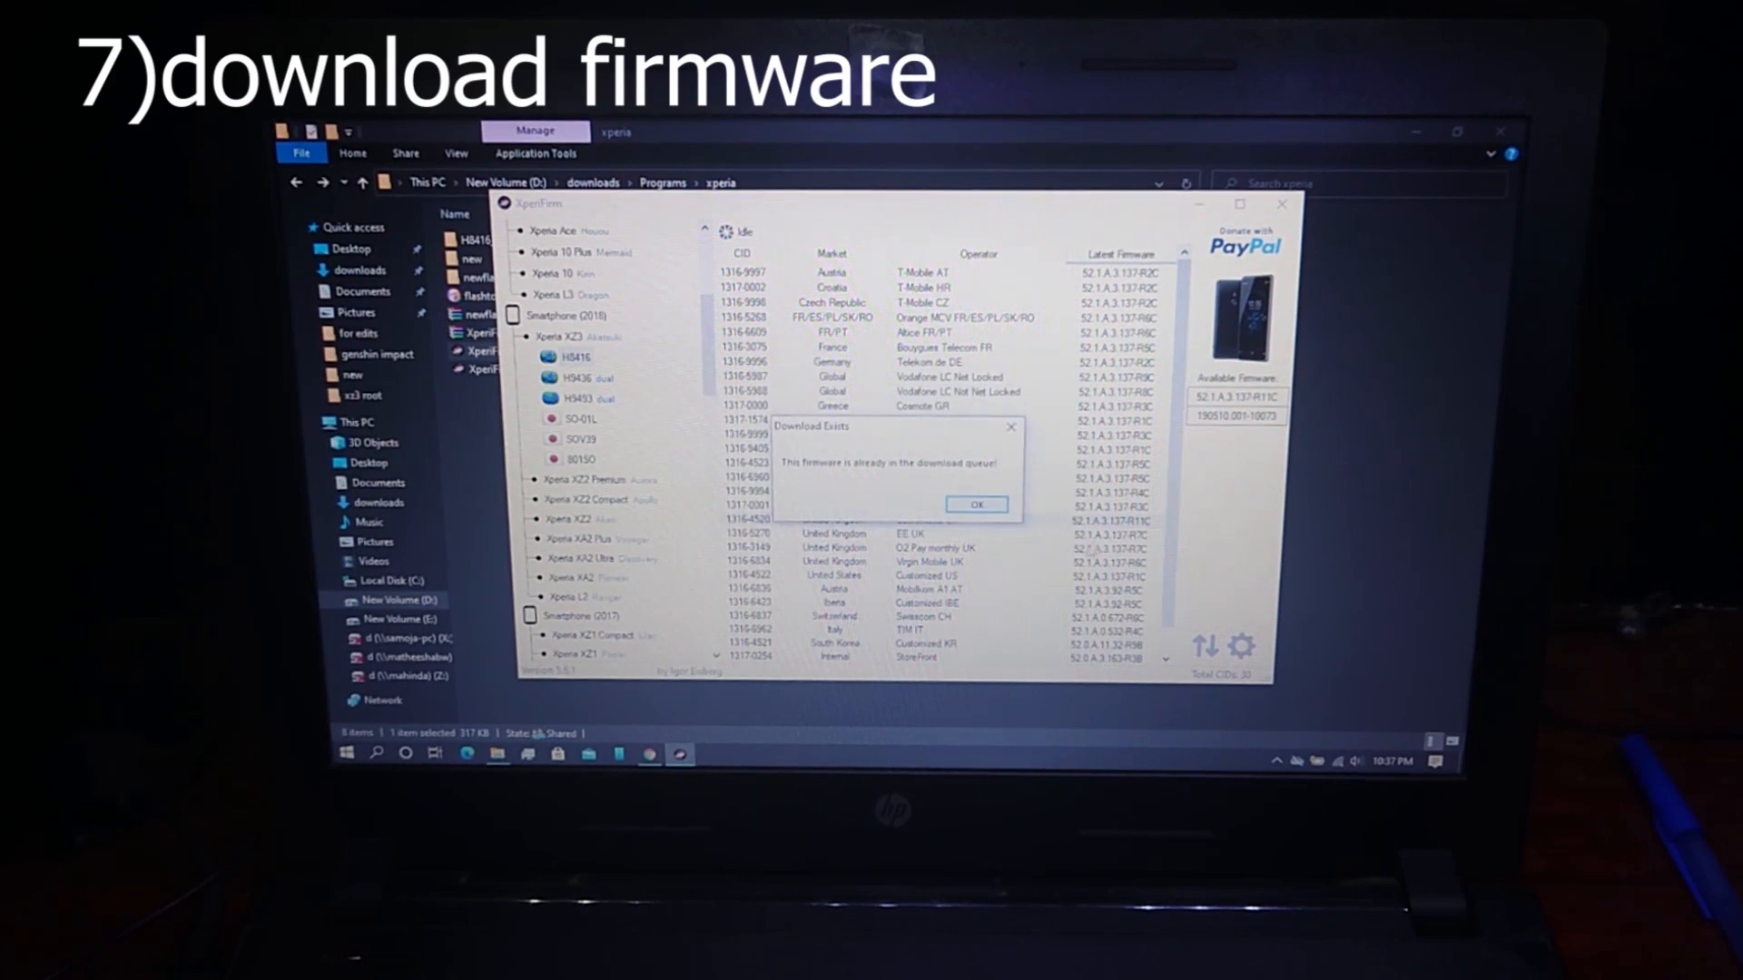
left_click(977, 504)
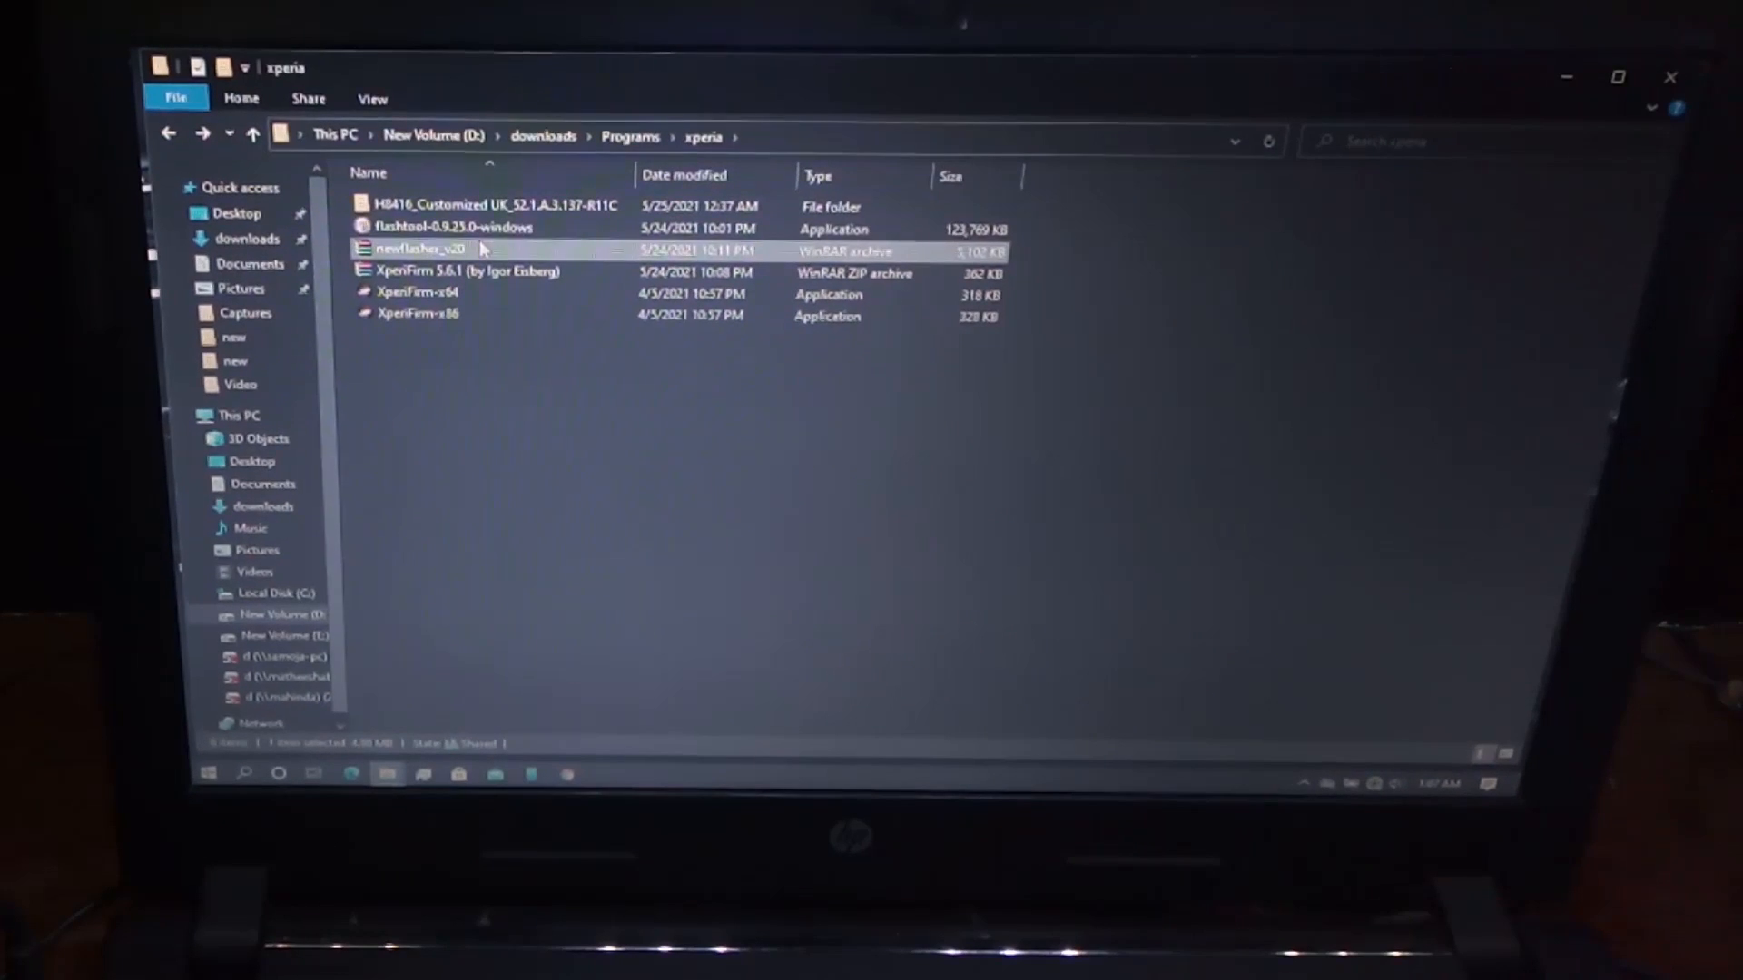
Extract newflasher_v20 into the H8416 firmware folder and run newflasher as administrator.
right_click(417, 247)
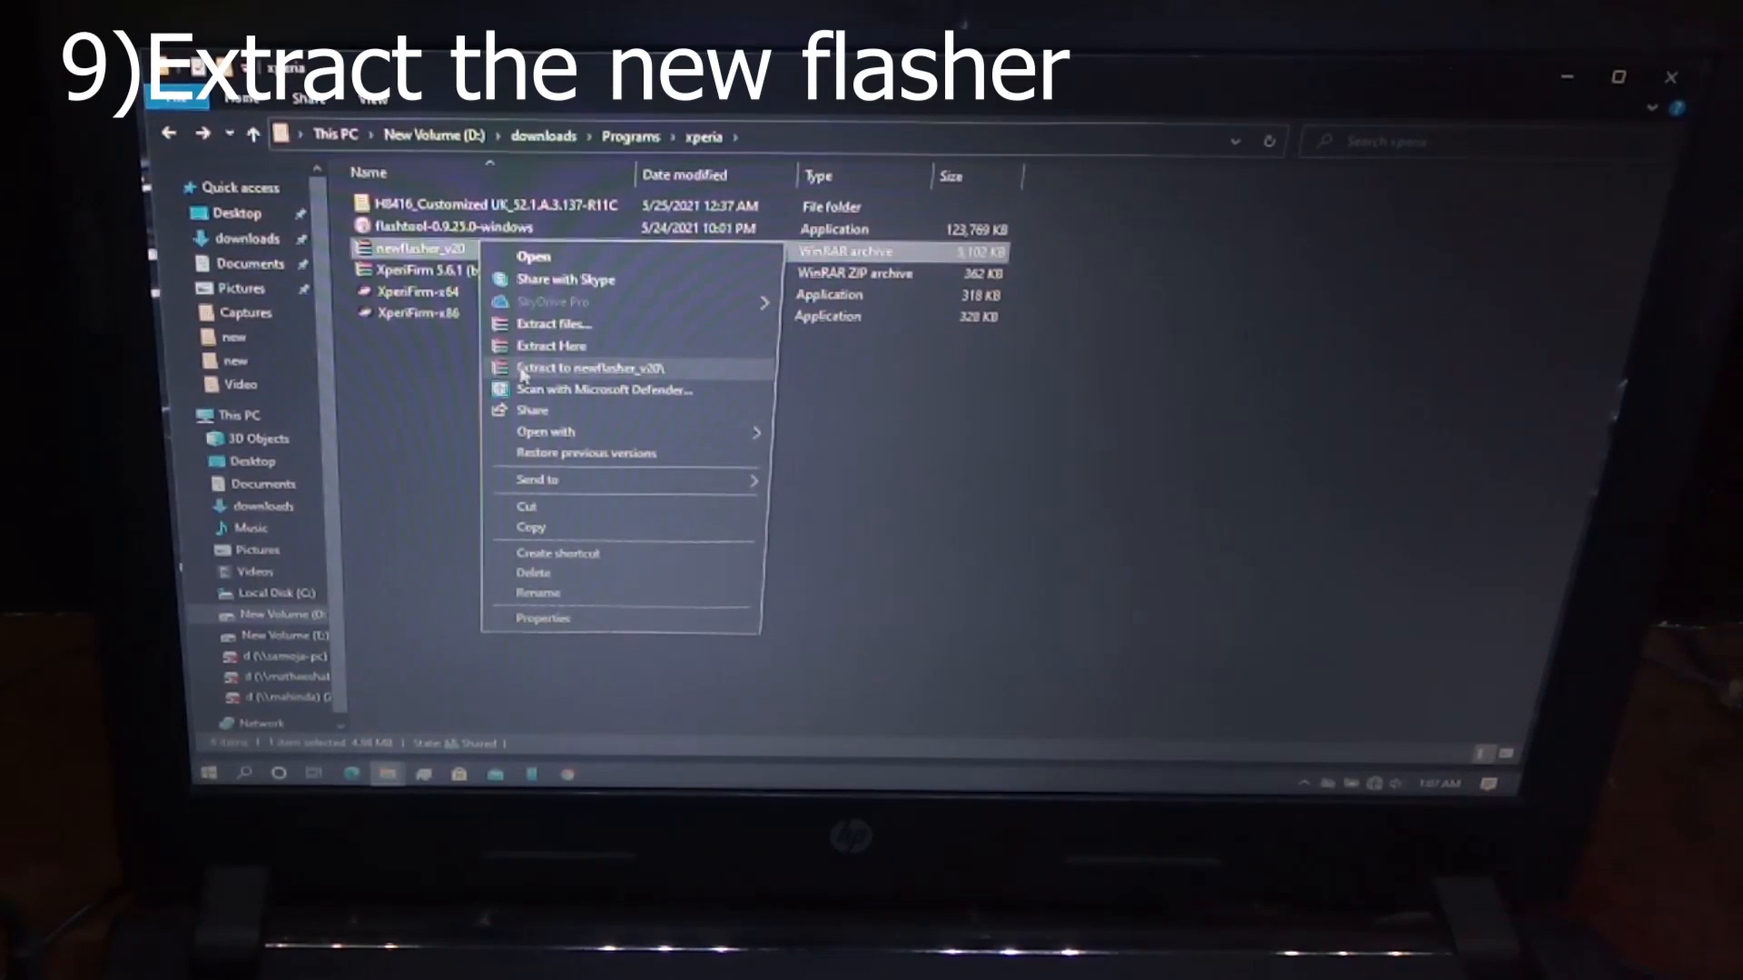
left_click(589, 367)
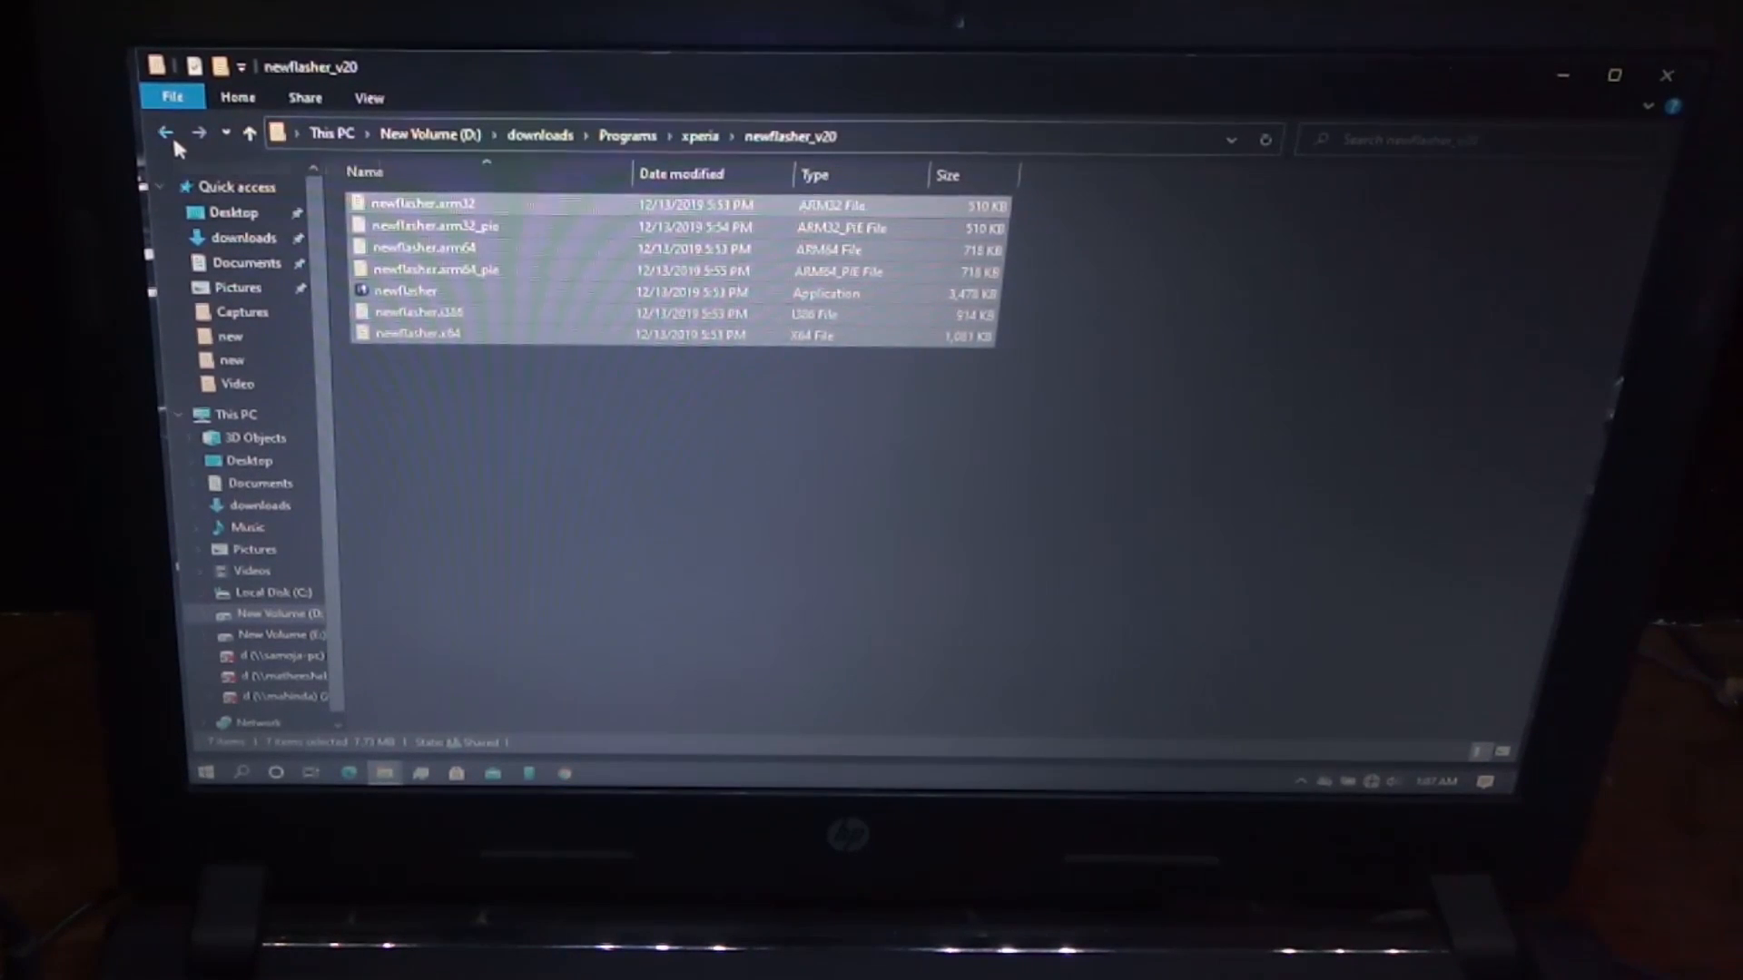
left_click(165, 134)
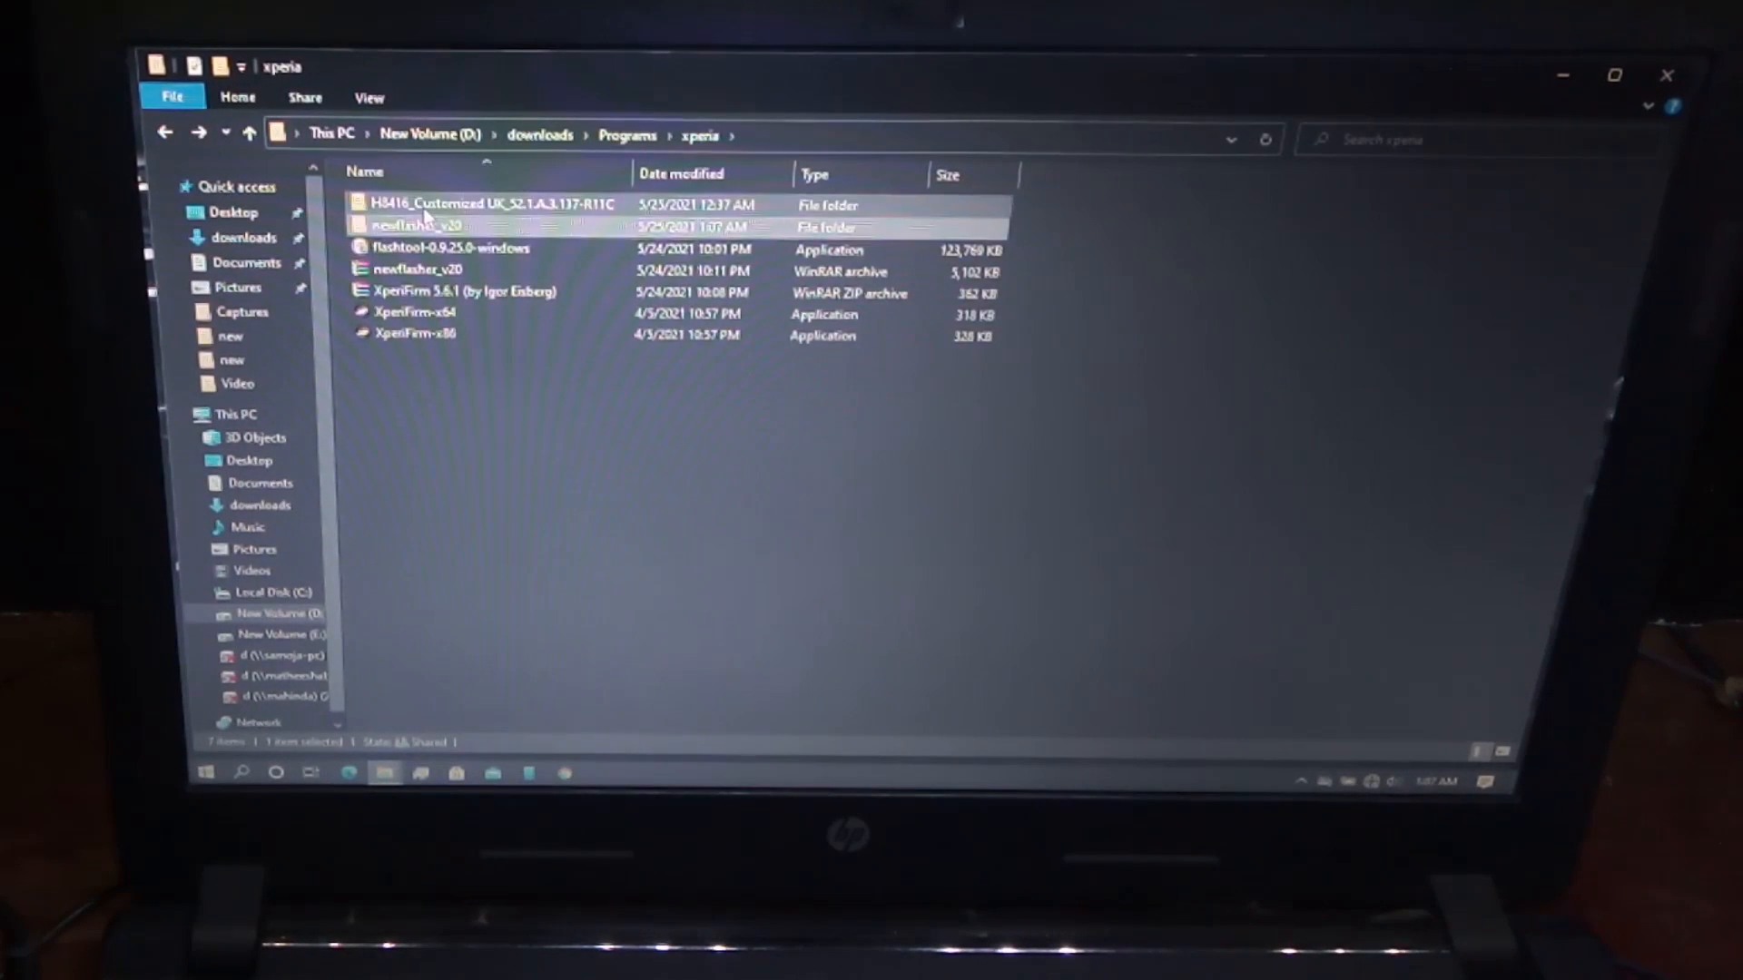
double_click(489, 203)
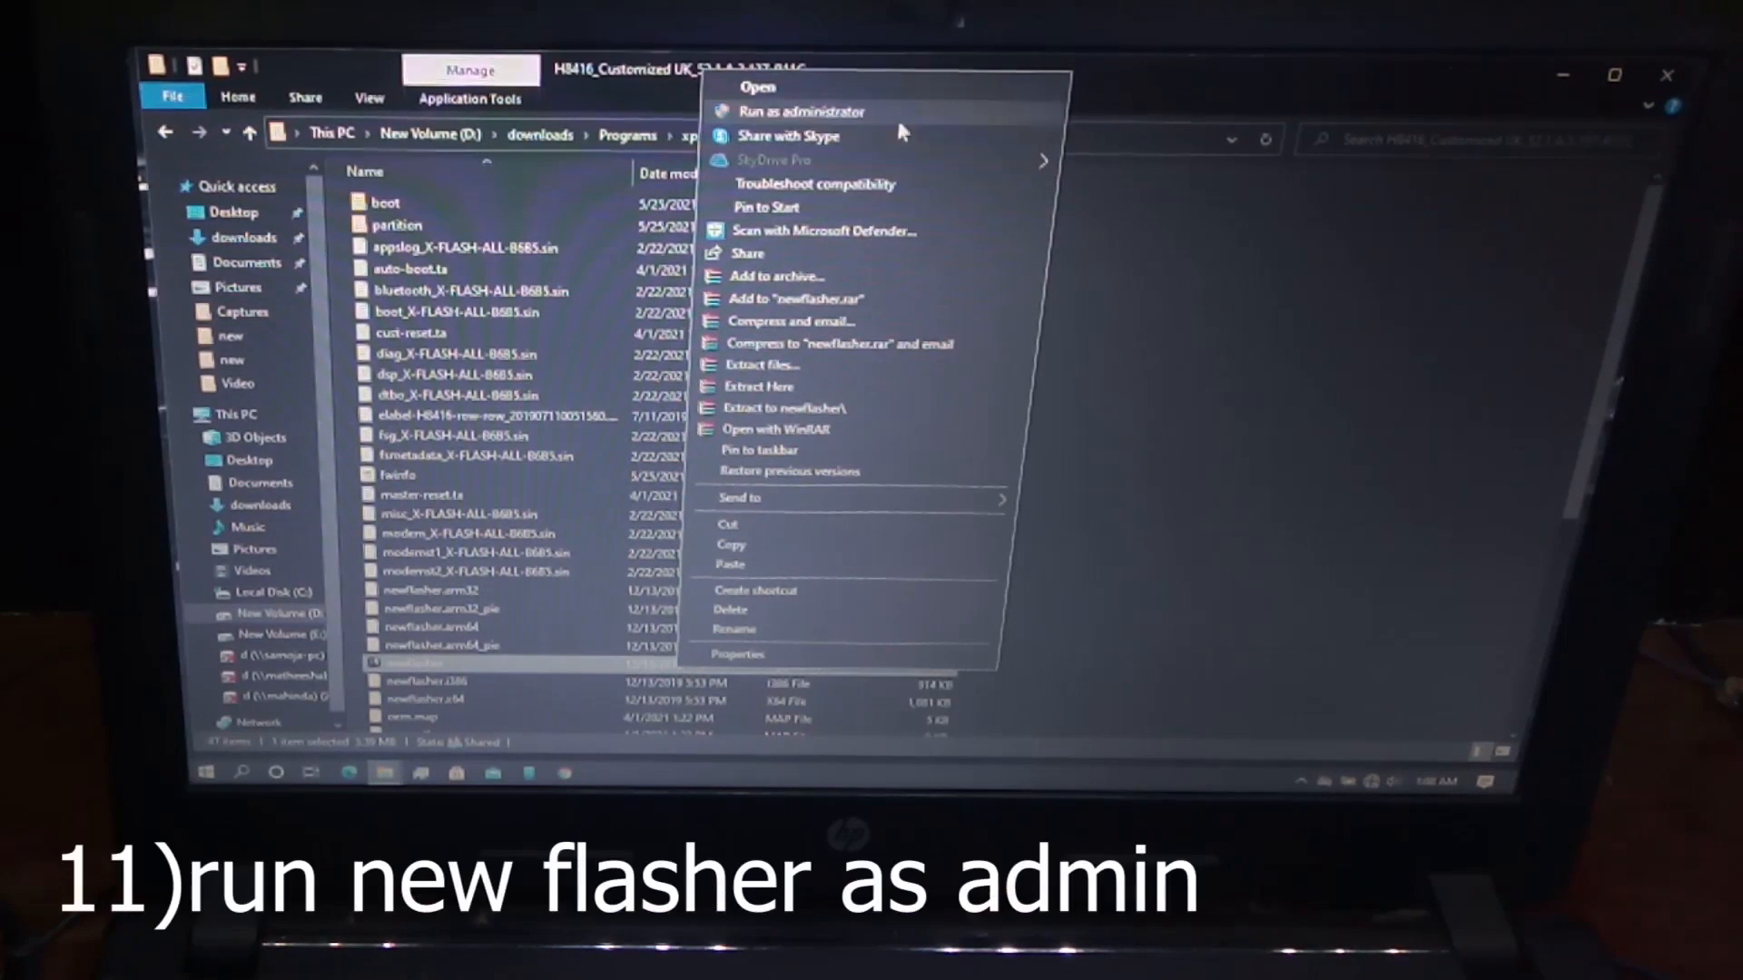
left_click(801, 110)
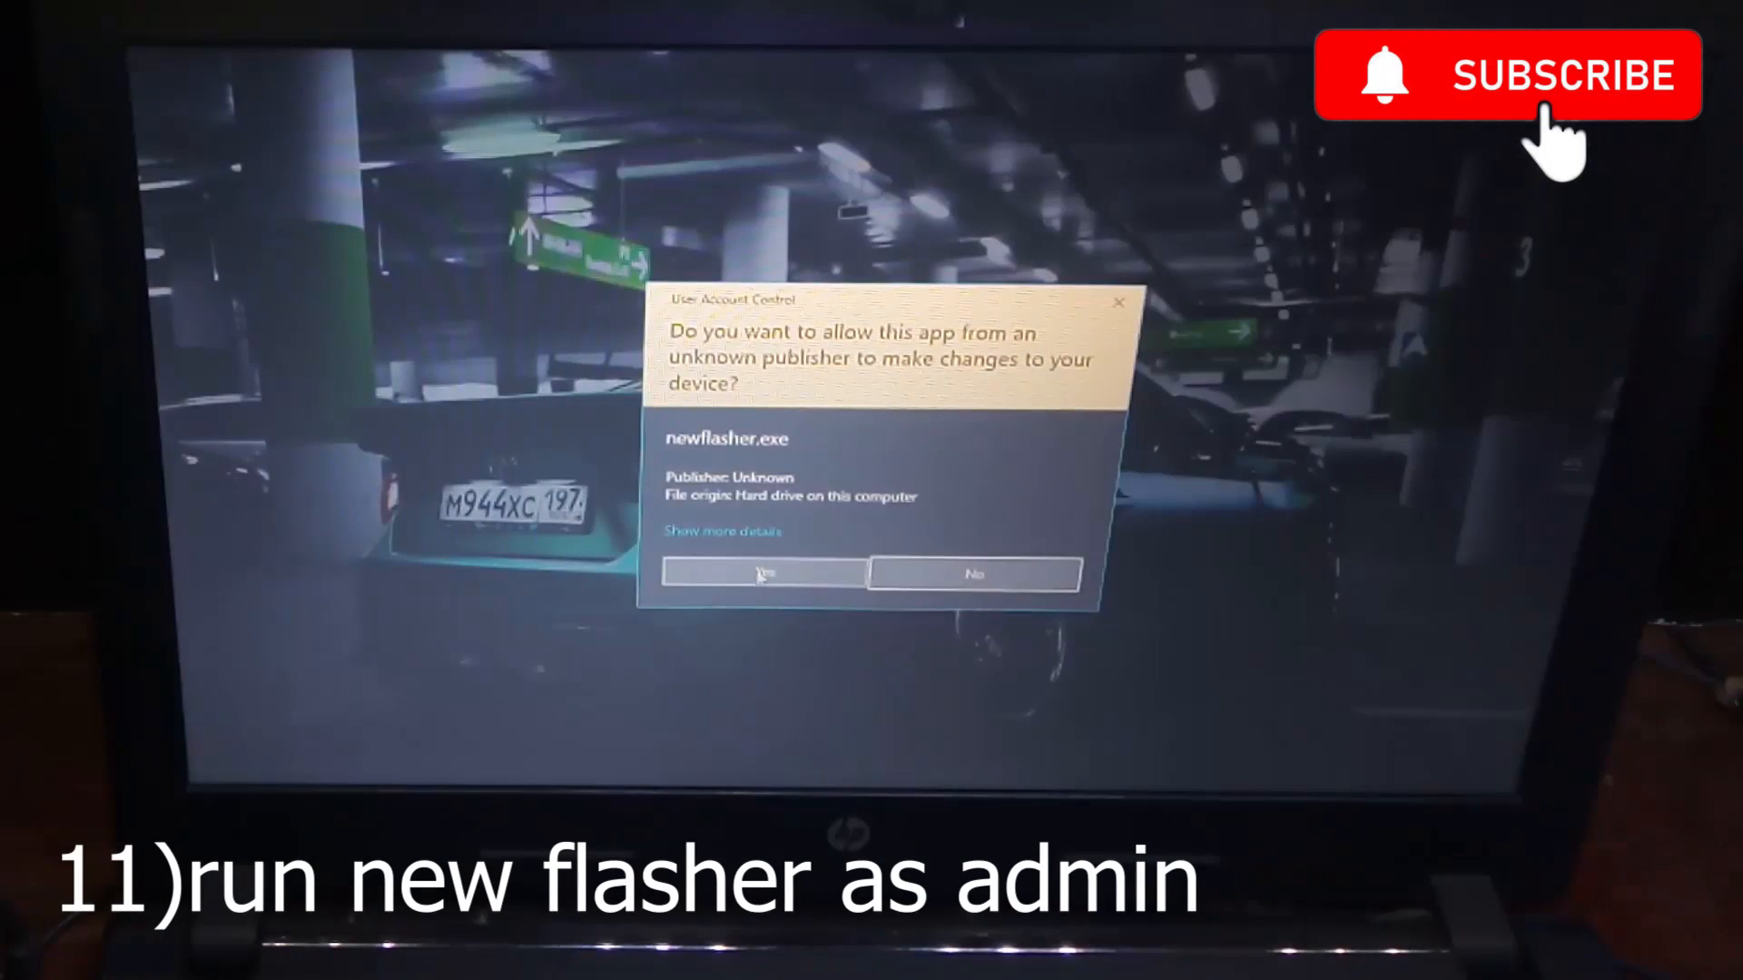
left_click(762, 573)
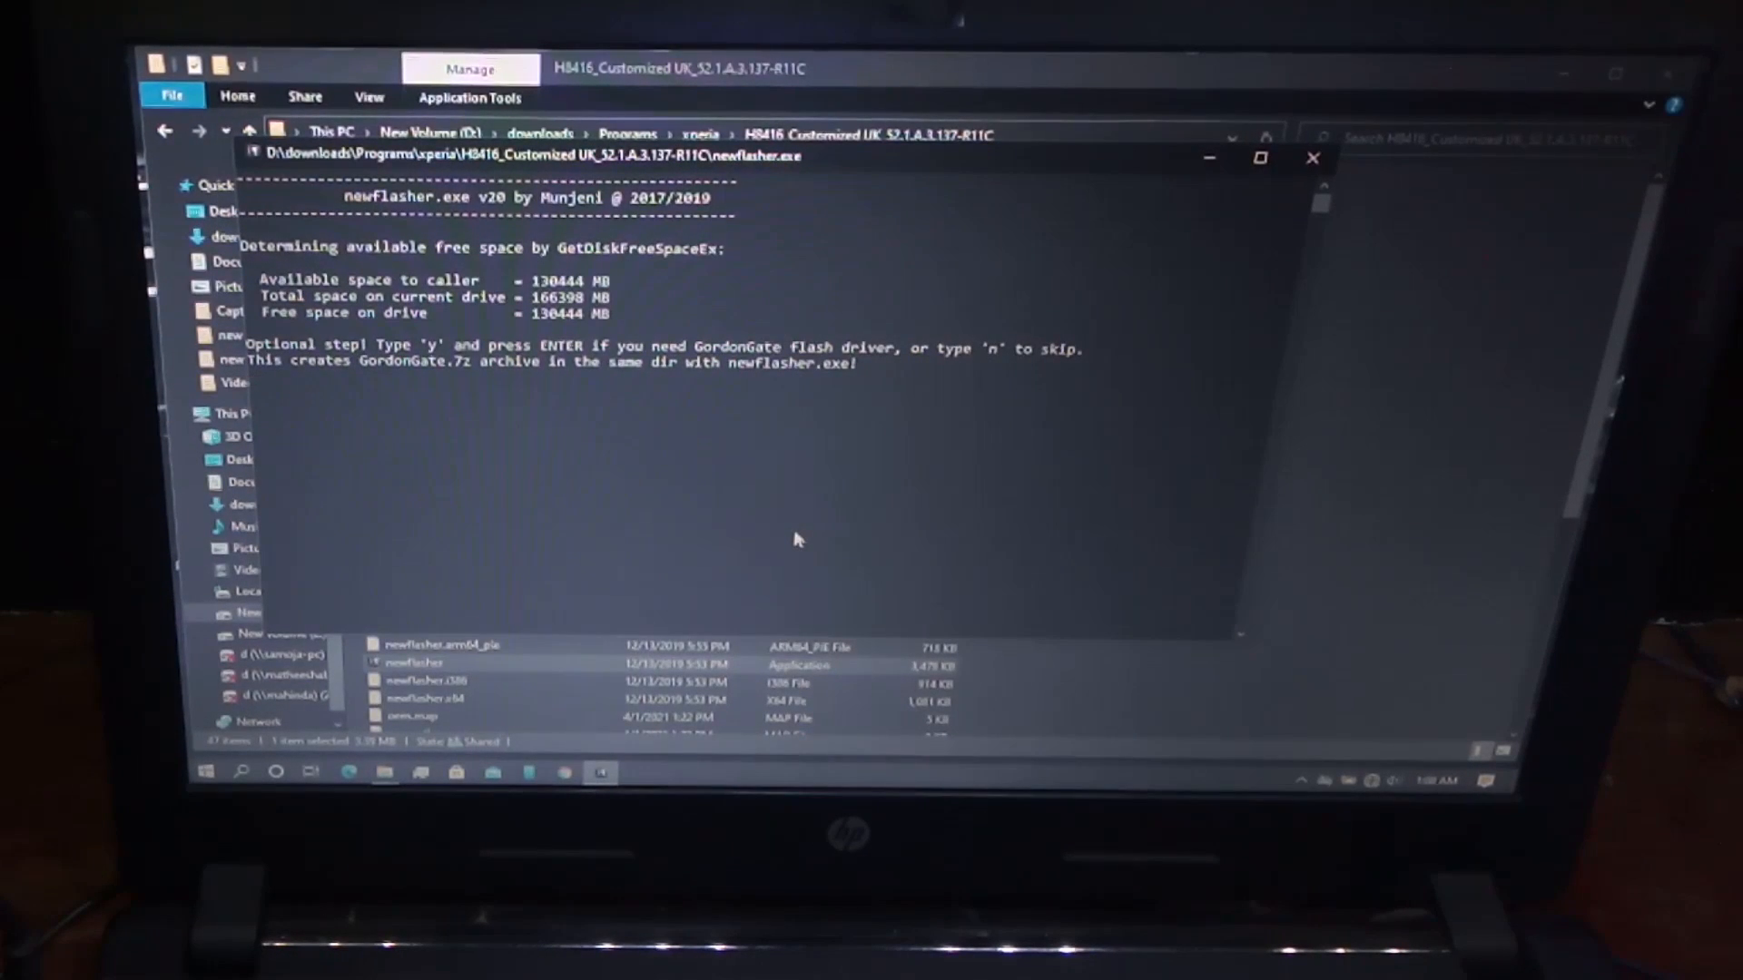
Answer 'n' in the newflasher console to skip the GordonGate driver.
type("n")
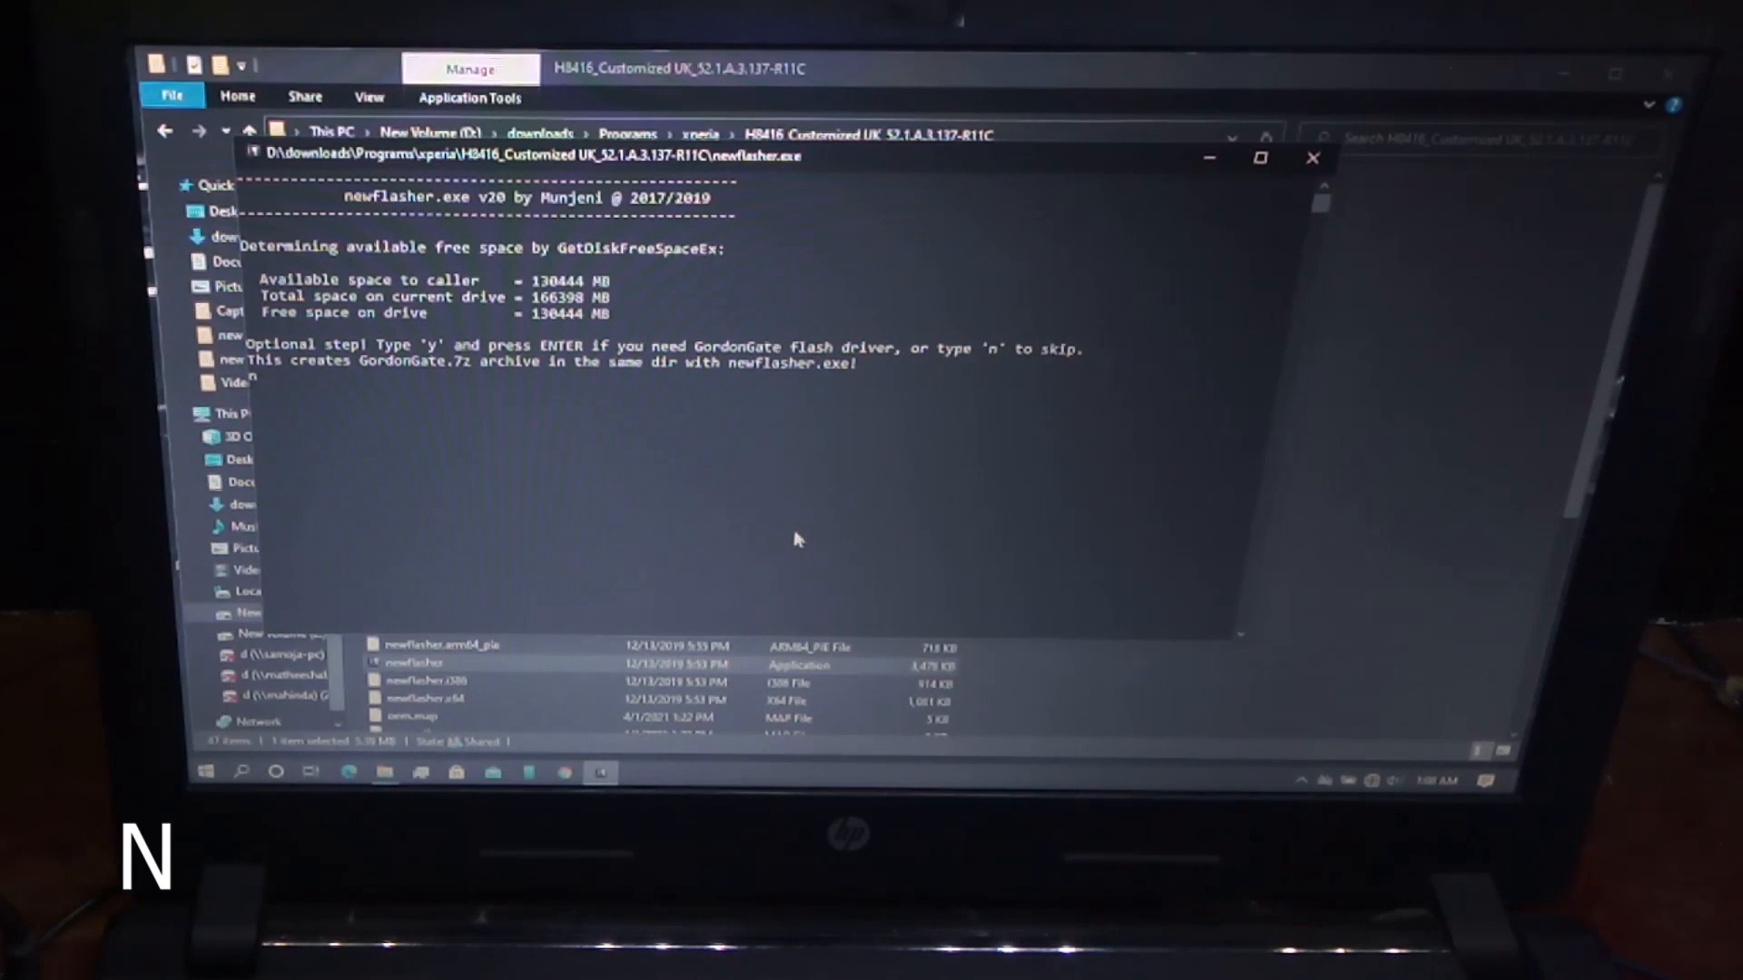
key("Return")
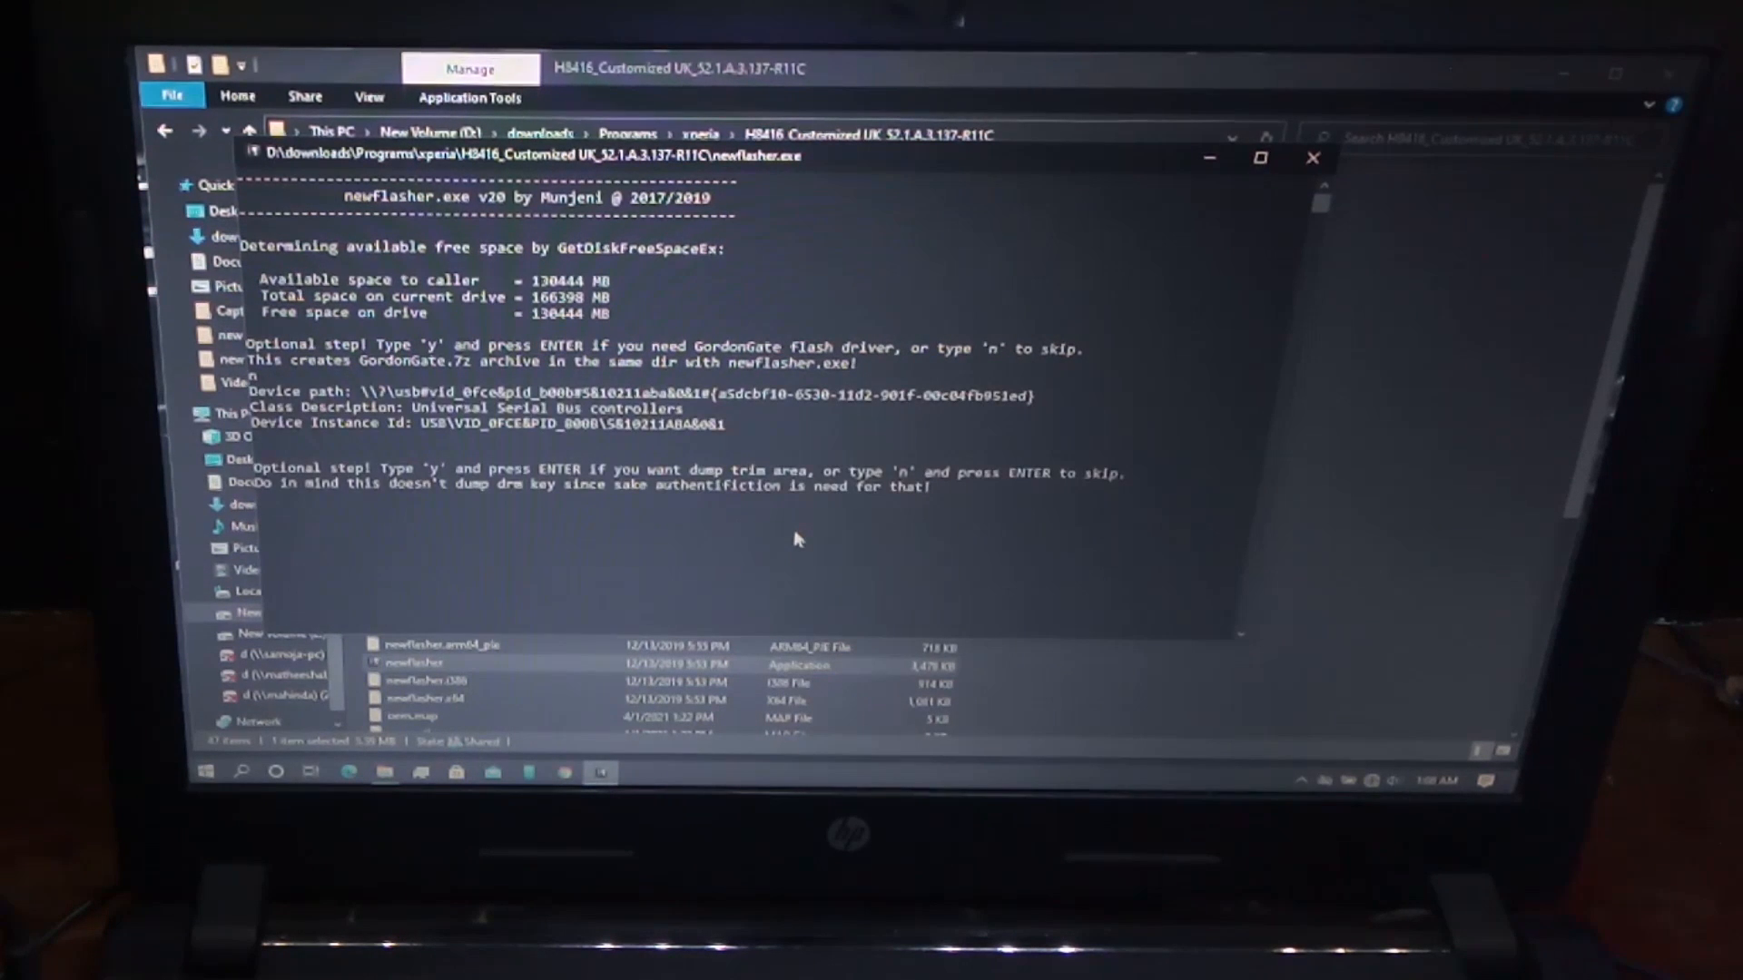